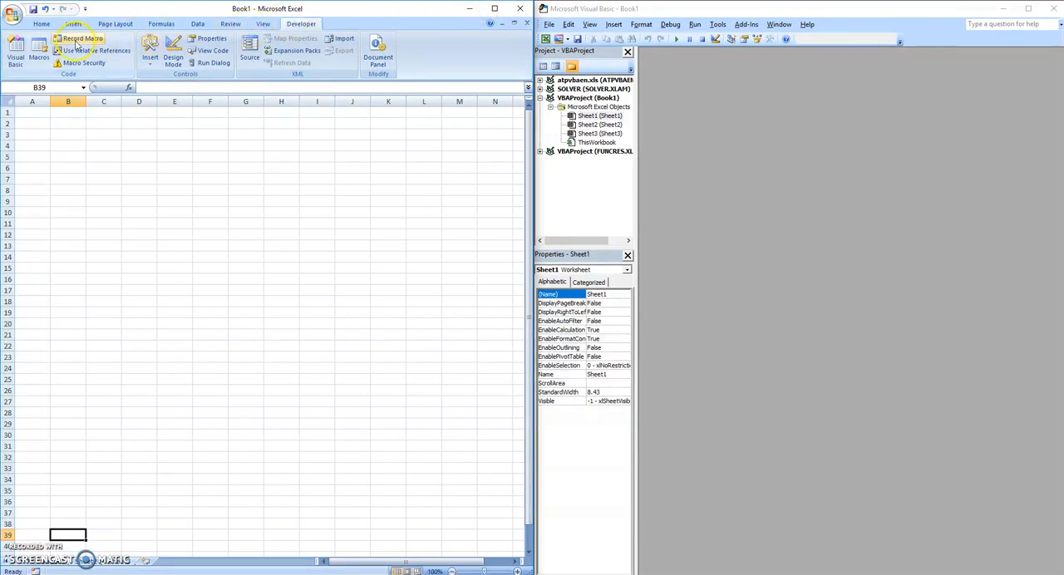
- Start recording a new macro with the default name stored in this workbook
click(80, 38)
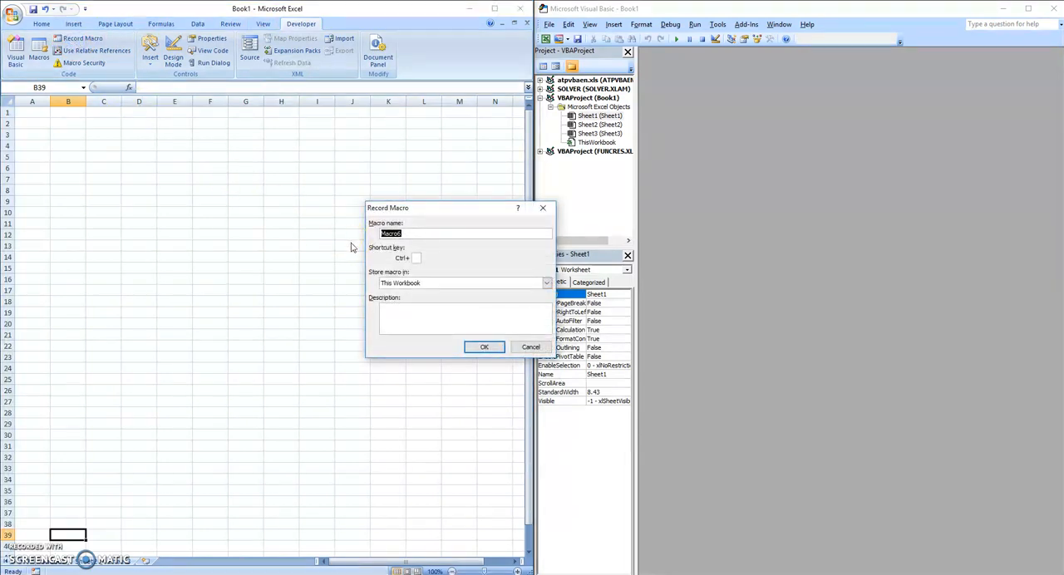
click(484, 345)
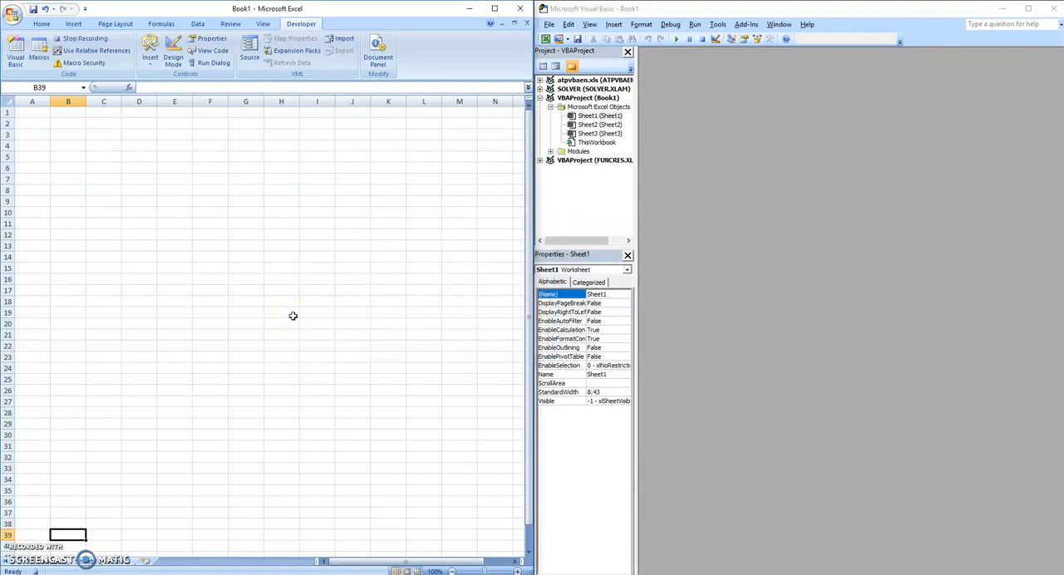
mouse_move(219, 399)
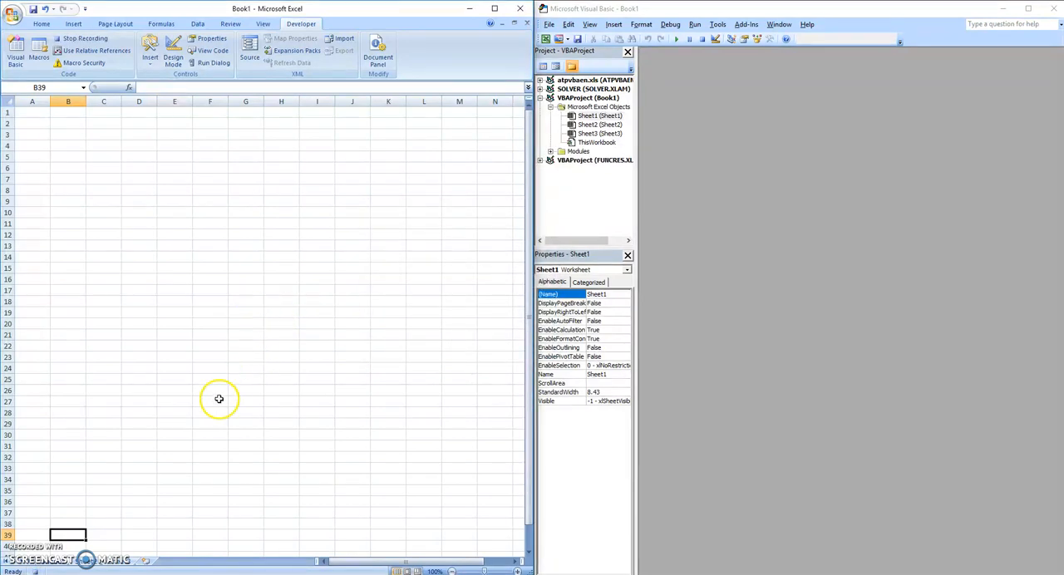
mouse_move(59, 569)
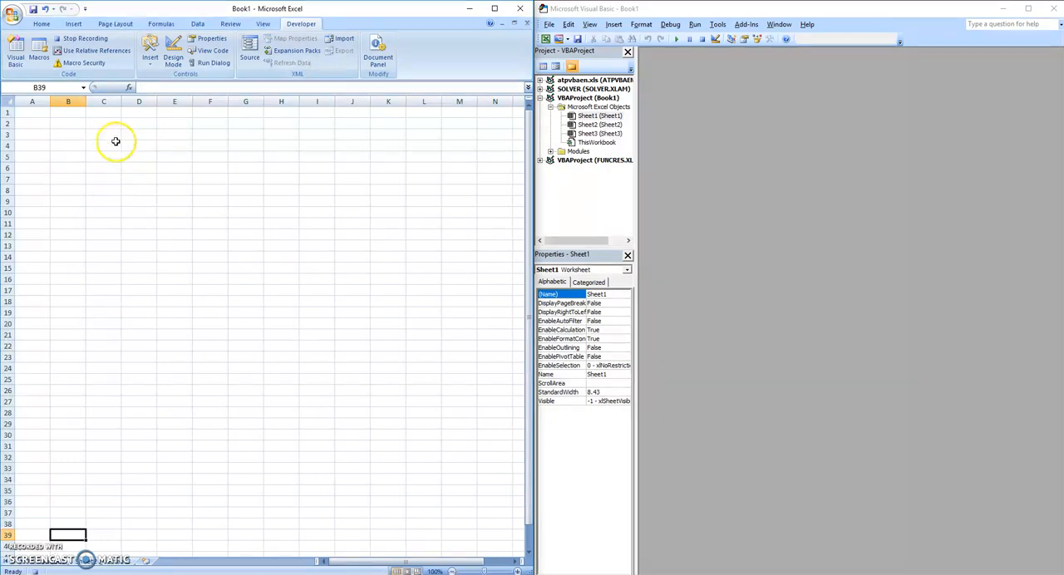
- Enter 'Hello World' in cell A1 and stop the macro recording
click(31, 114)
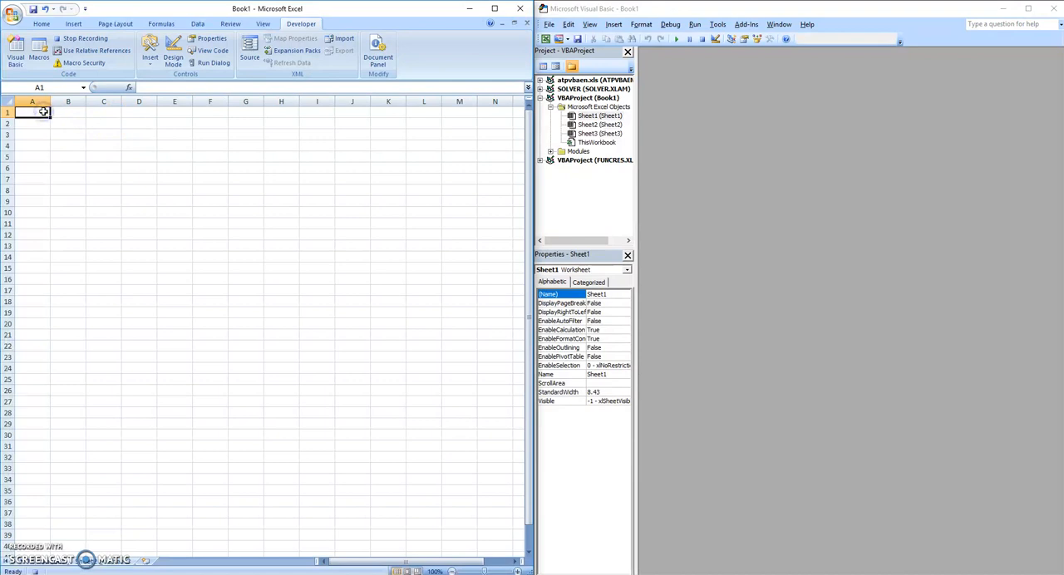
text(Hello World)
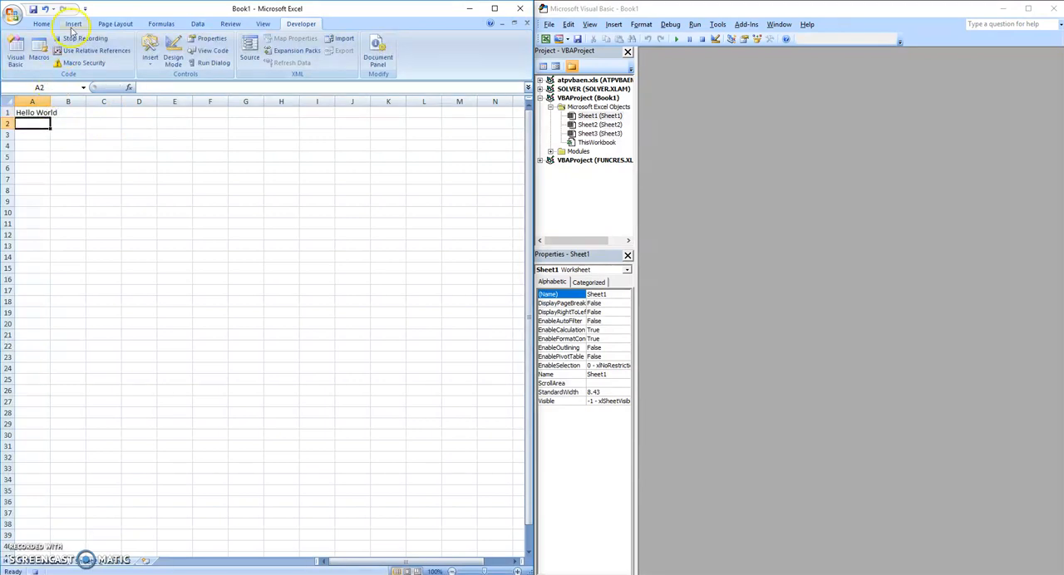
click(80, 38)
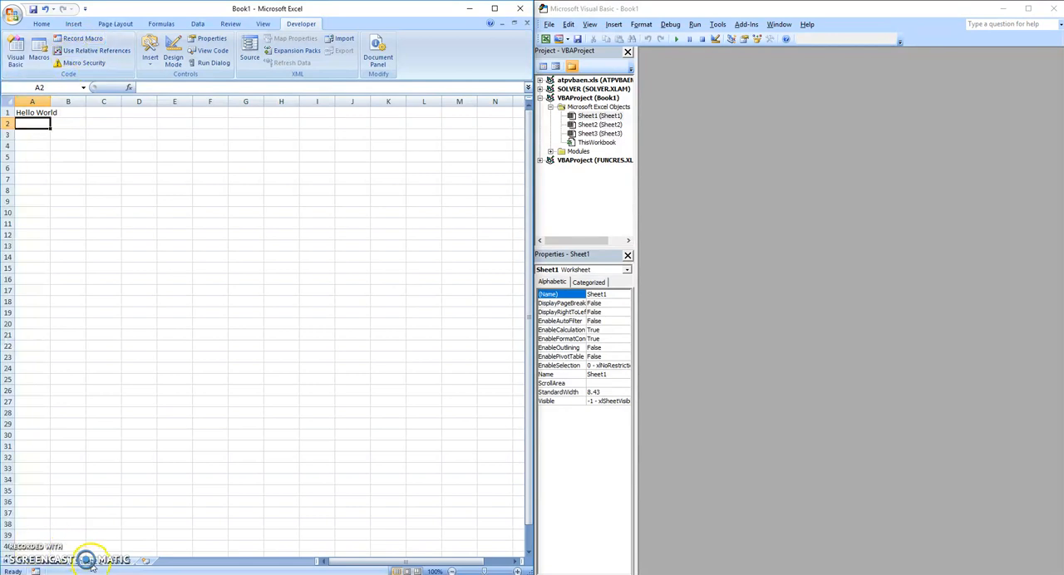
- Run the recorded macro from the Macros list so Sheet2's A1 shows Hello World
click(39, 49)
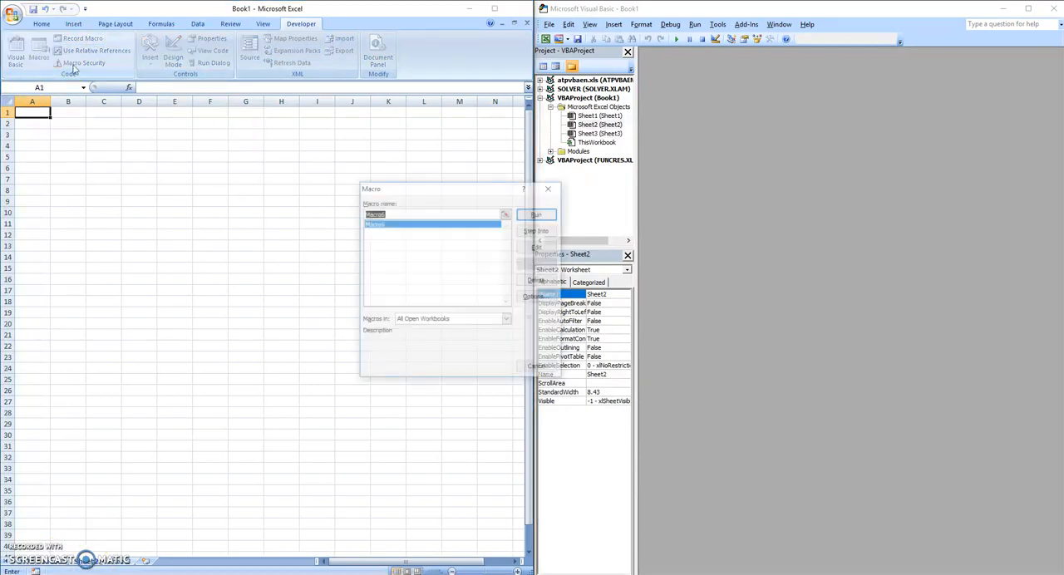
click(535, 215)
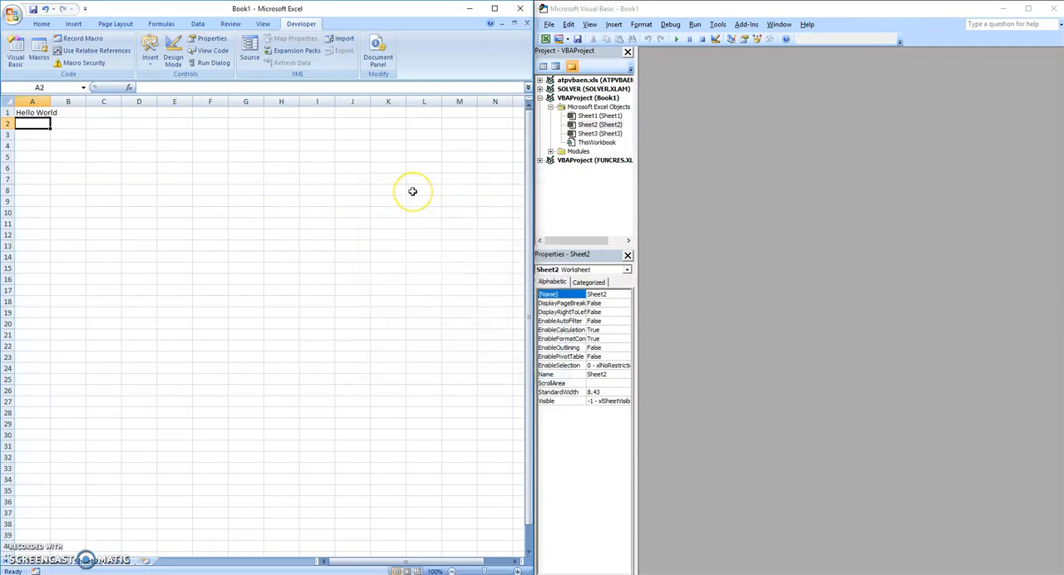
mouse_move(413, 193)
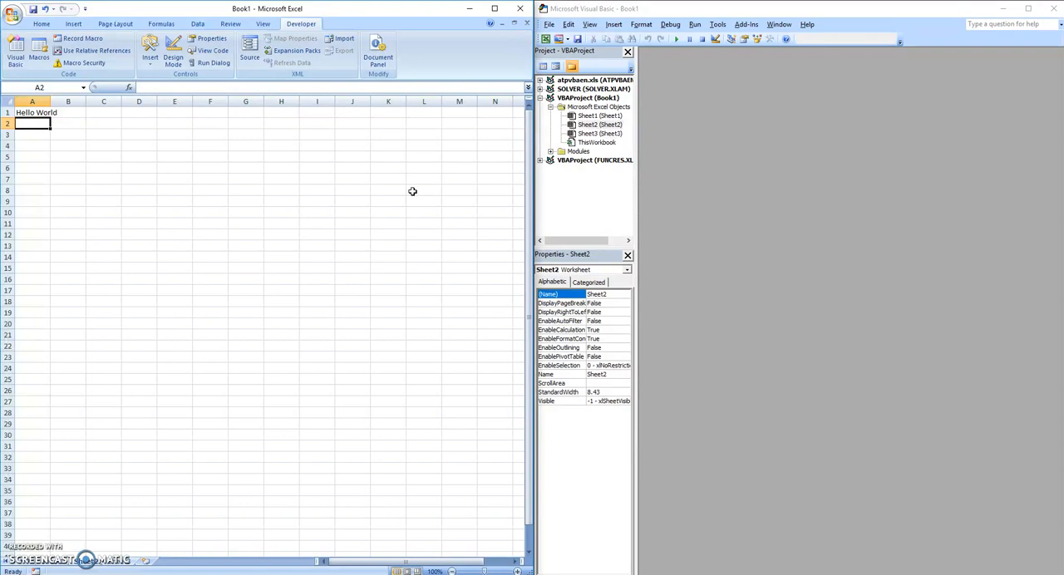
mouse_move(682, 16)
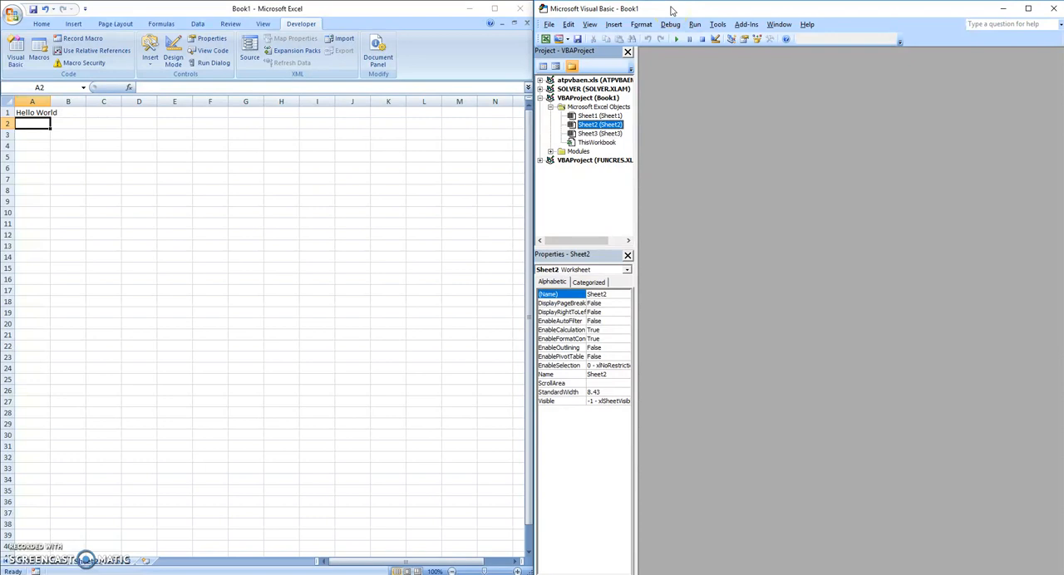
mouse_move(664, 12)
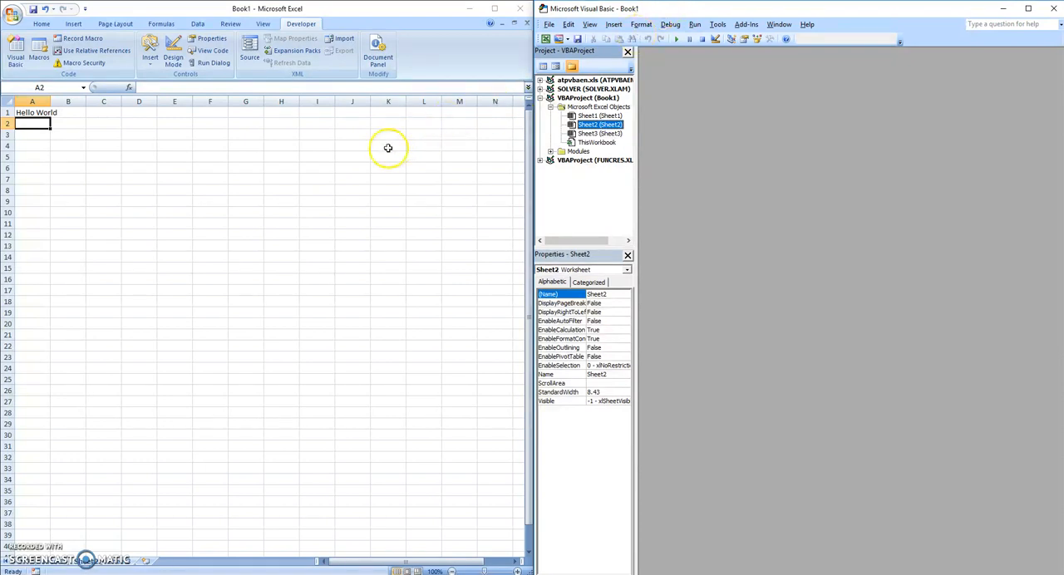
- Show Module1's recorded Macro4 code and dismiss the project's context menu unchanged
click(552, 152)
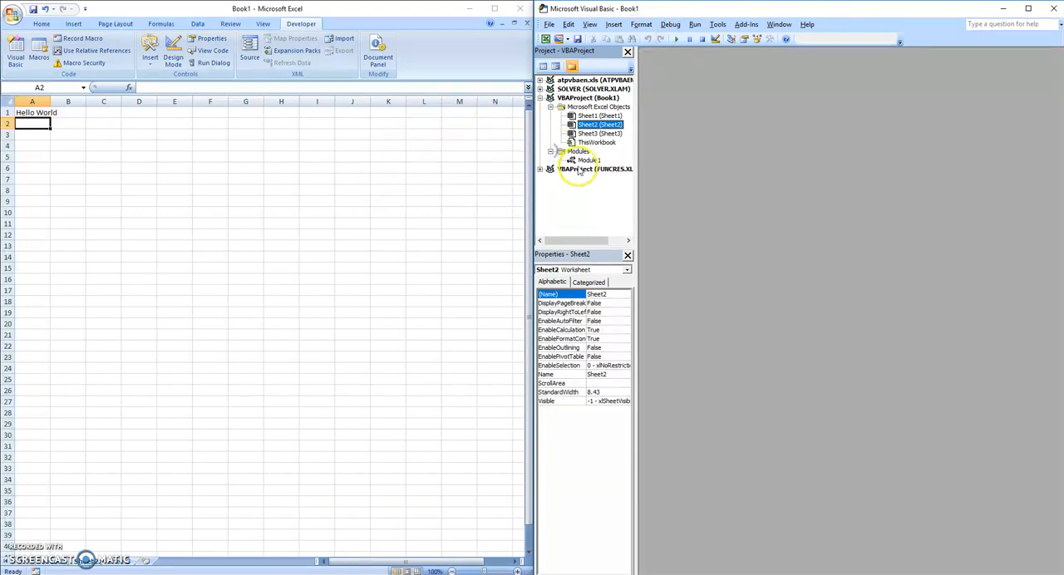
double_click(582, 160)
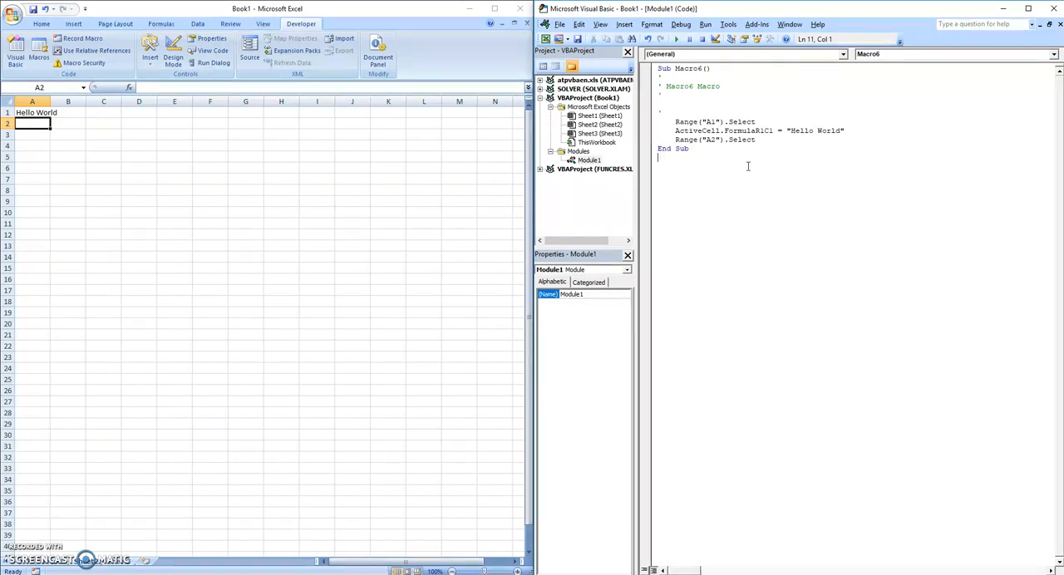
right_click(597, 107)
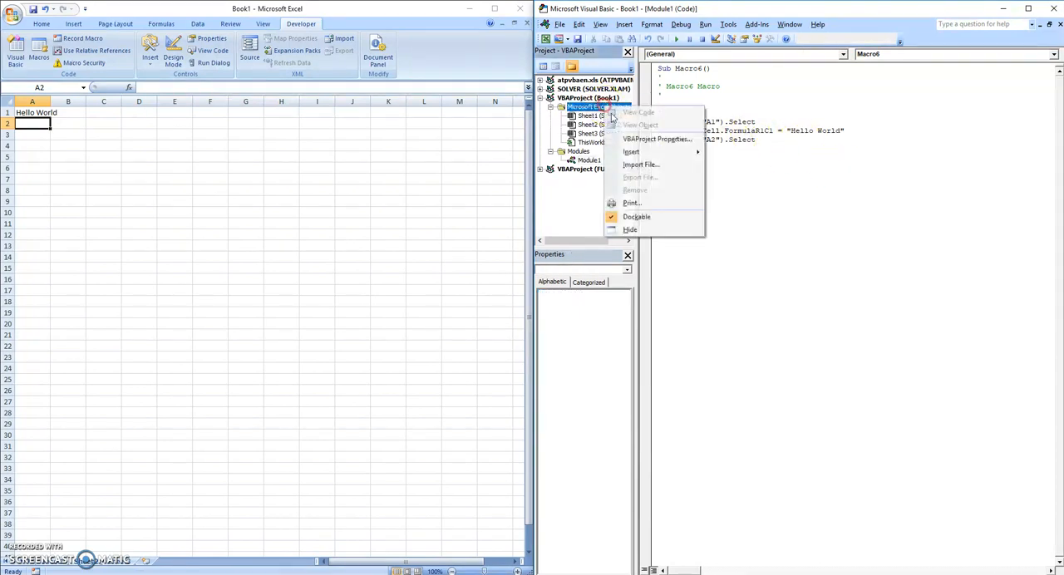
mouse_move(632, 153)
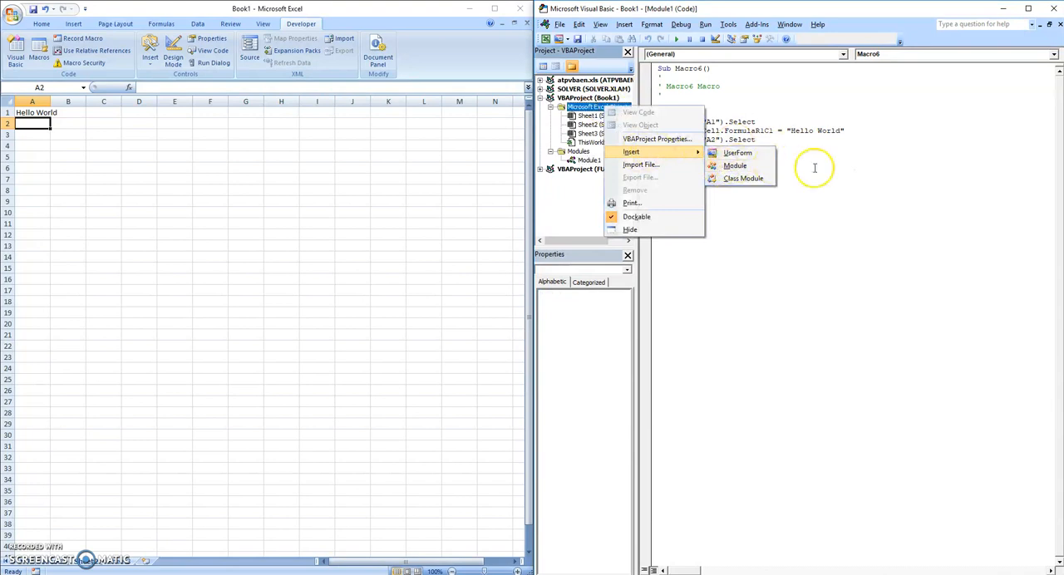
click(735, 166)
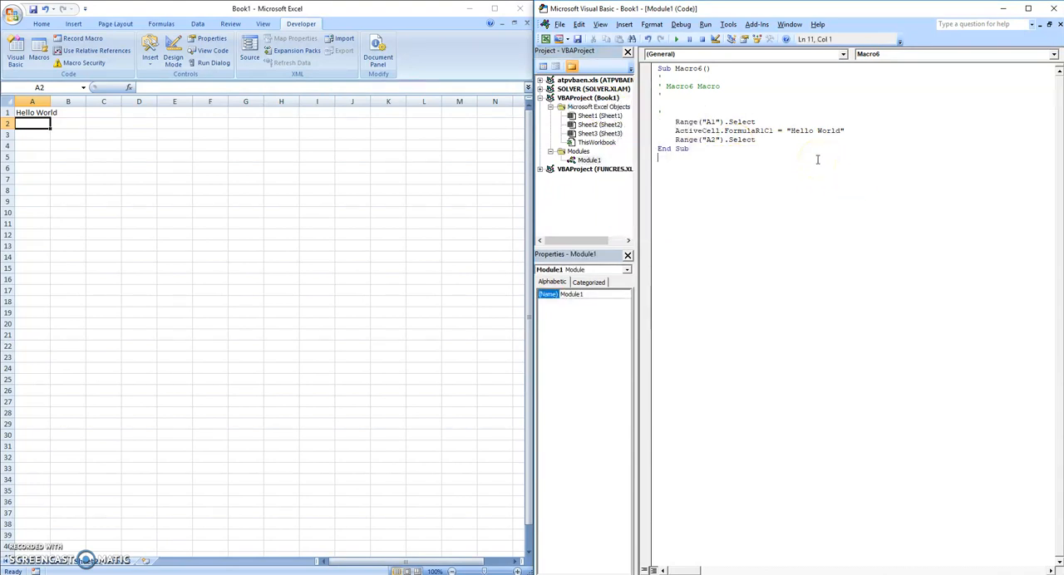
mouse_move(755, 110)
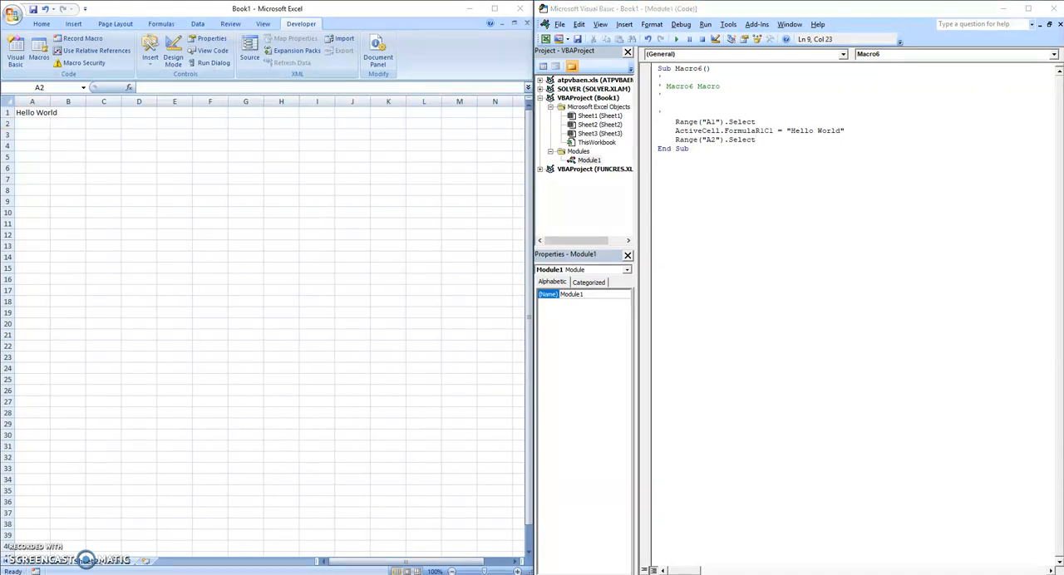
mouse_move(1001, 24)
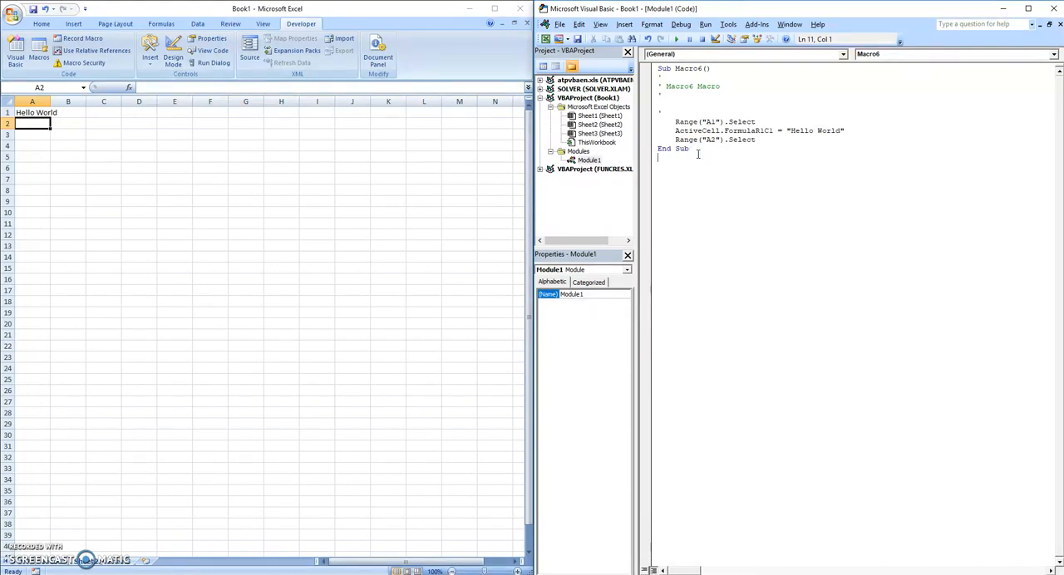
- Create a new Sub Macro7 beneath Macro4 with a Range("A1").Select line
text(s)
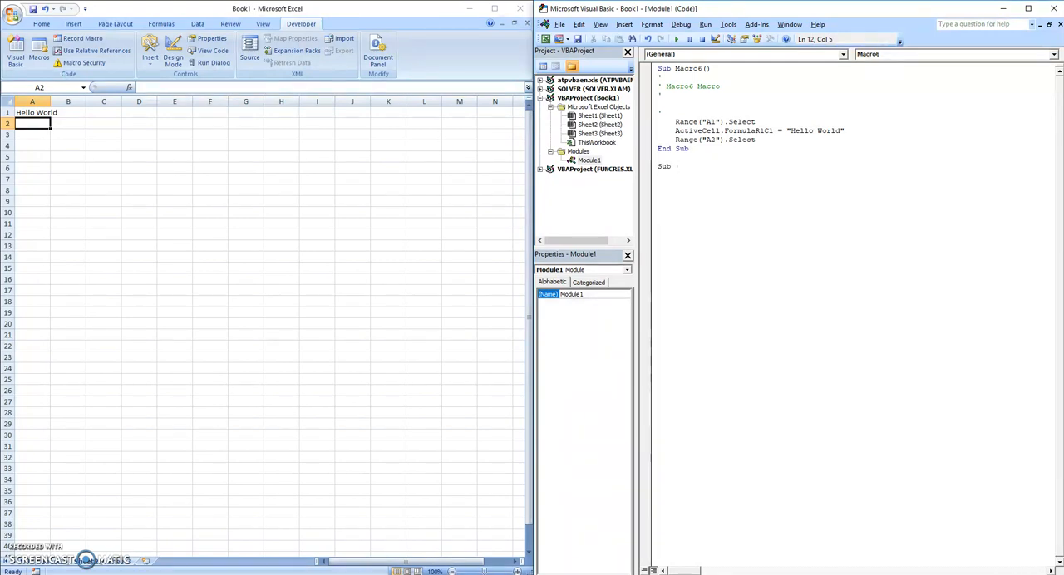
text(Macro7()
text(Range("A1").Select)
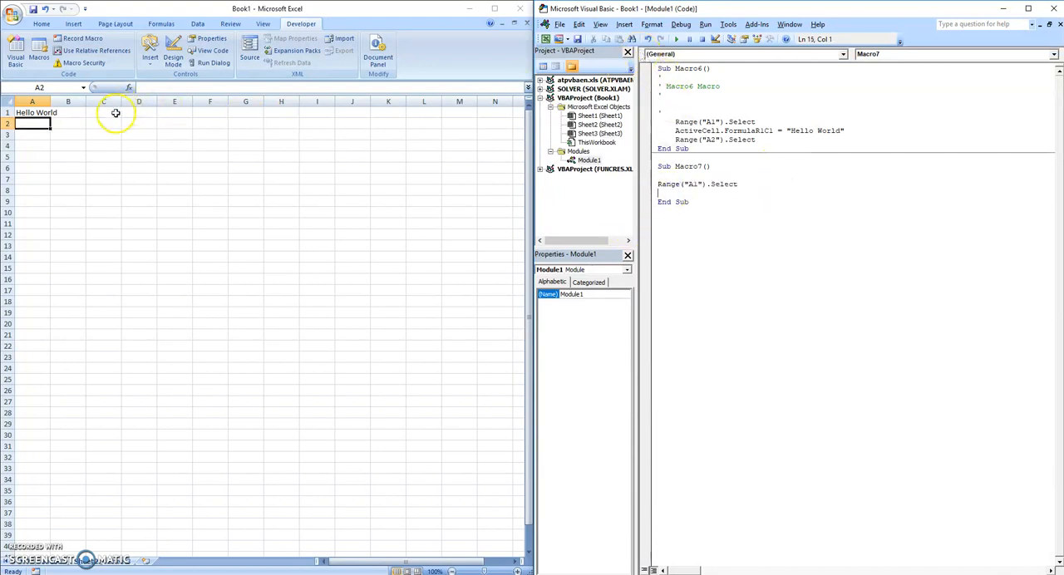
- Add a Cells(1, 1).Select line to Macro7 beneath Range("A1").Select
click(682, 38)
text(Cells()
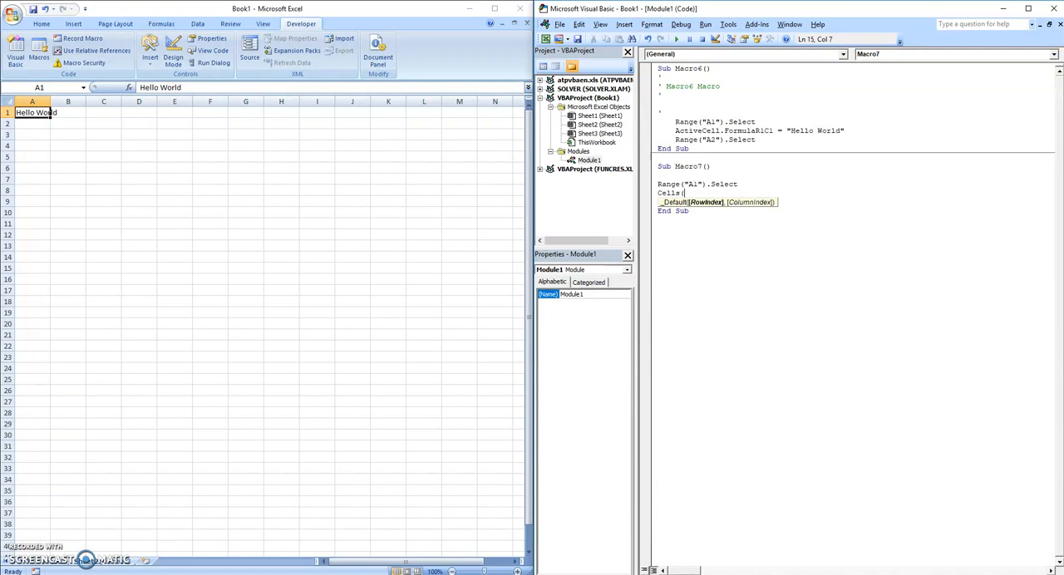
text(1,1,)
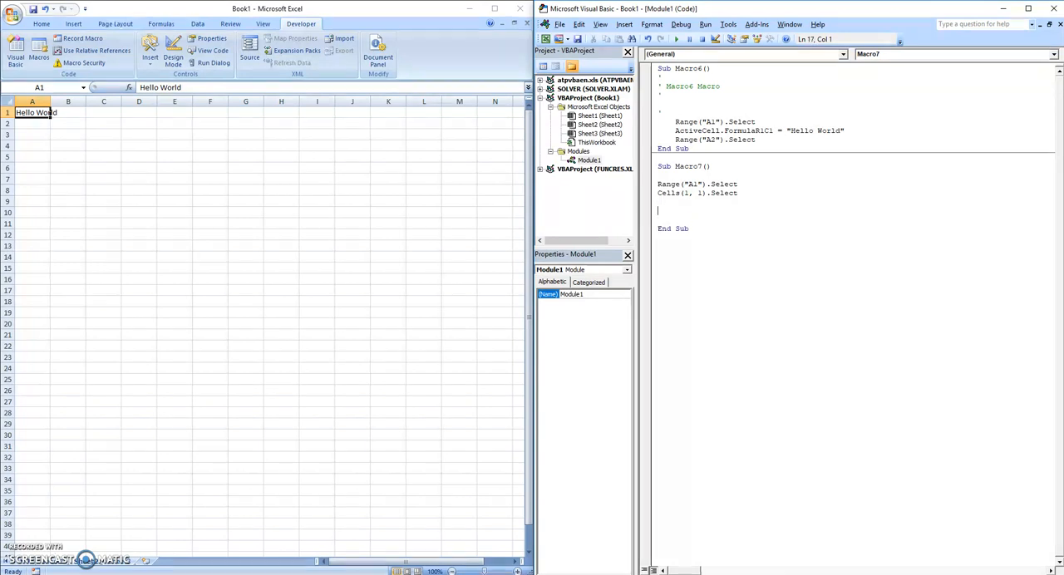
- Add Range("A1:A3").Select and Range(Cells(1, 1), Cells(3, 1)).Select lines to Macro7
text(Range(")
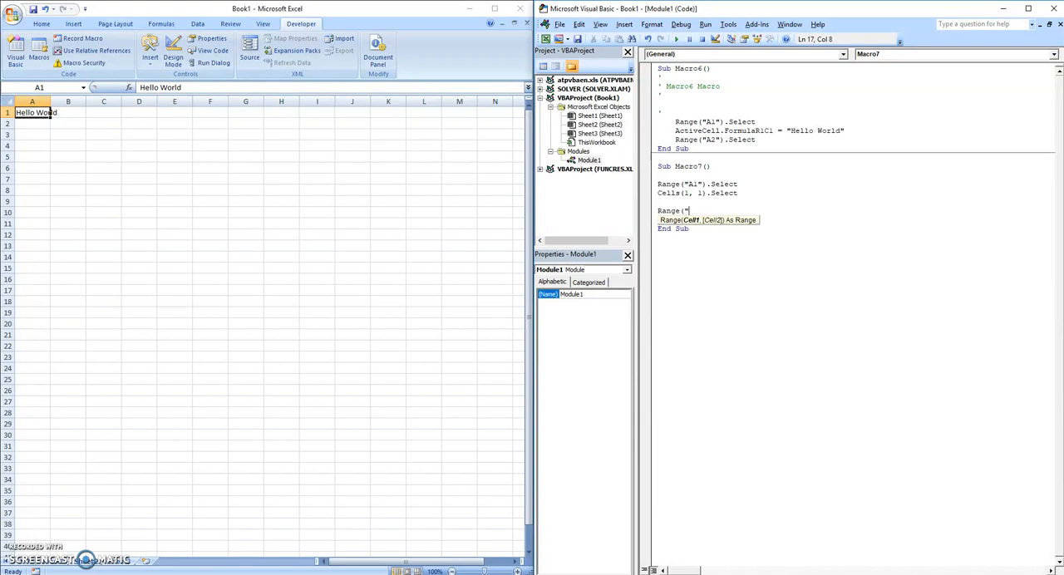
text(A1:A)
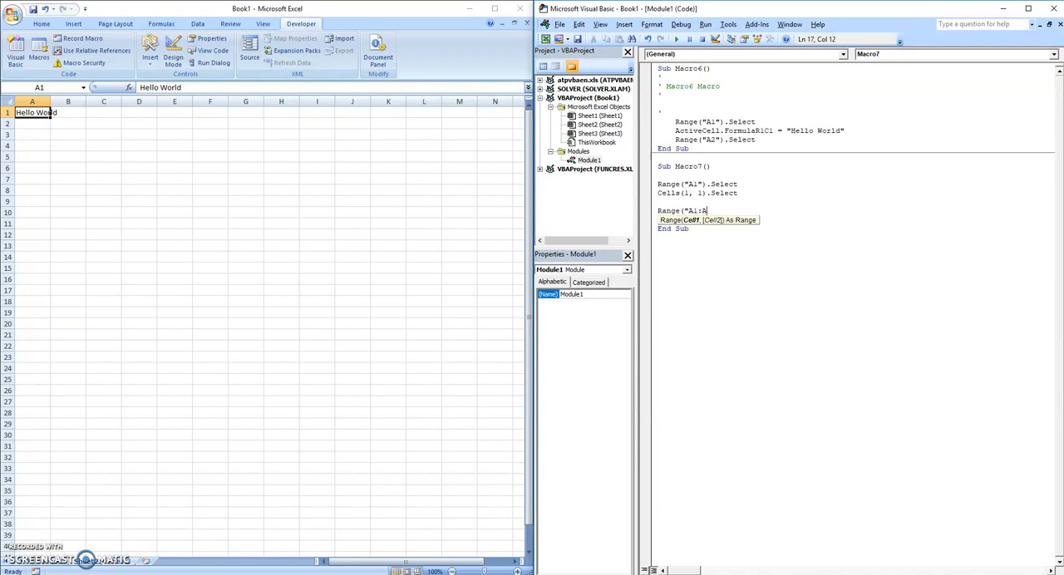
text(3").Select)
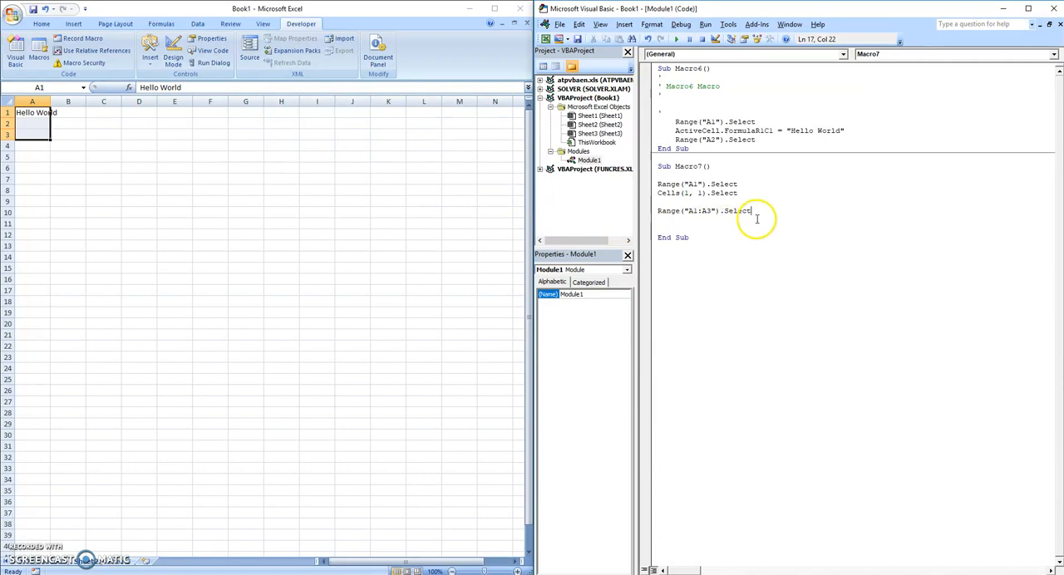
key(enter)
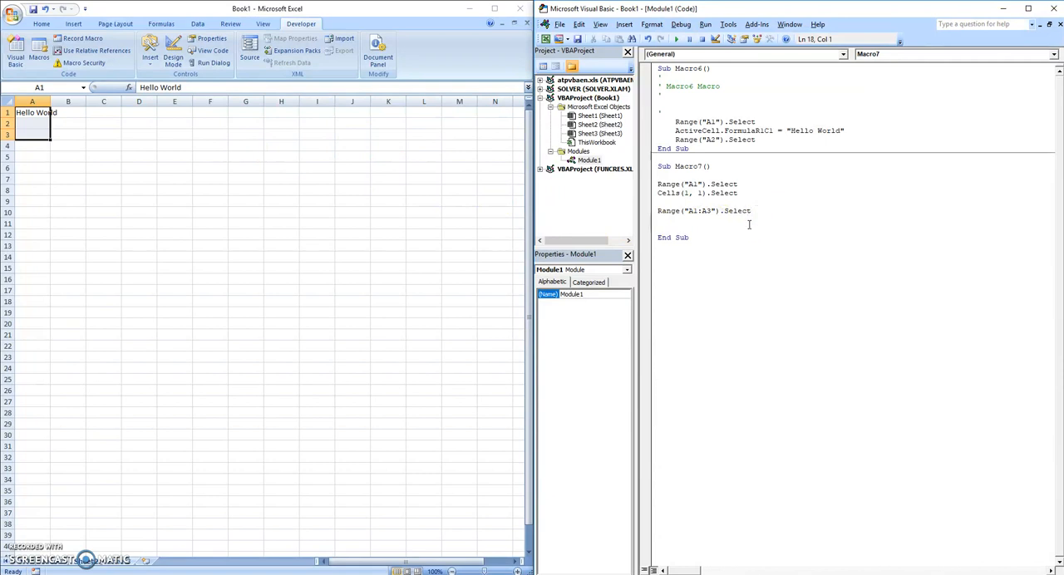
text(Ran)
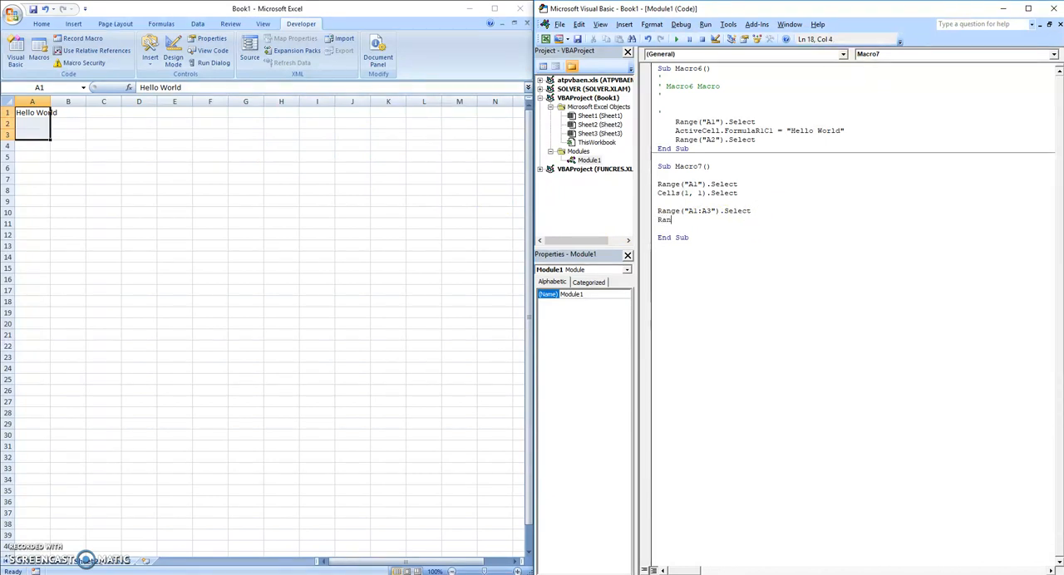
text(Range(Cells(1,1)
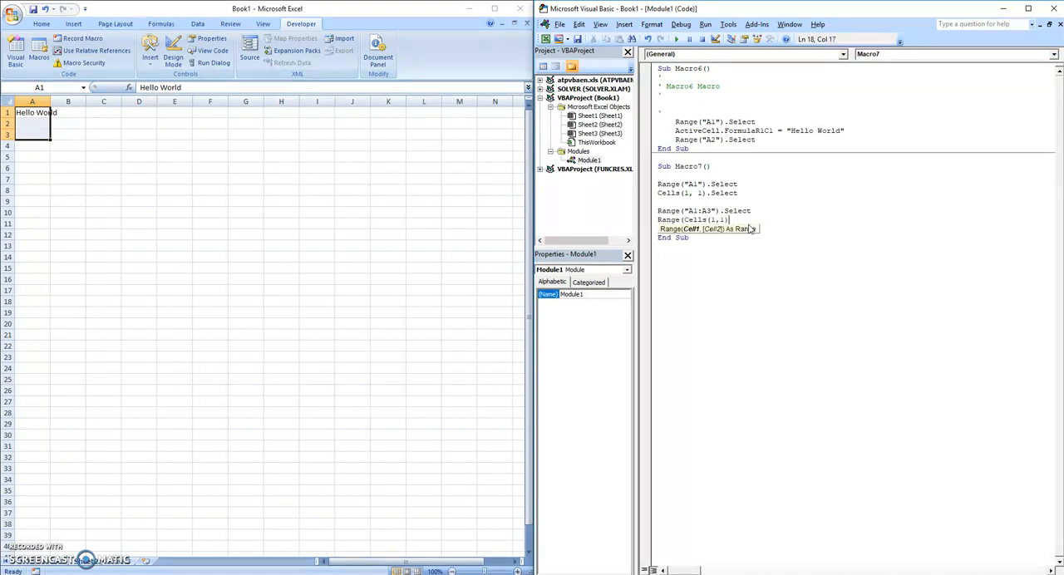
text(,)
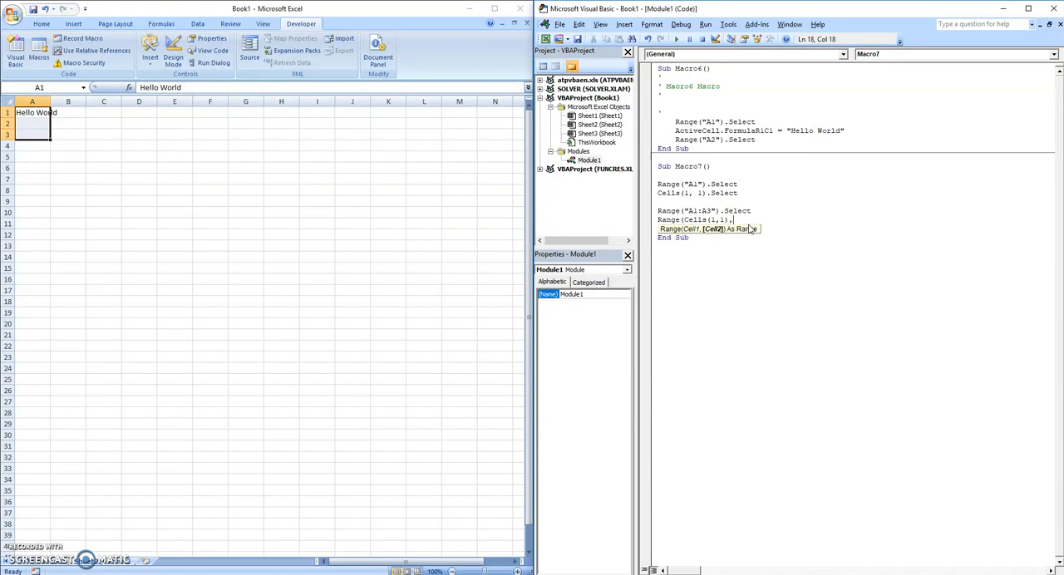
text(Cells(3,1)
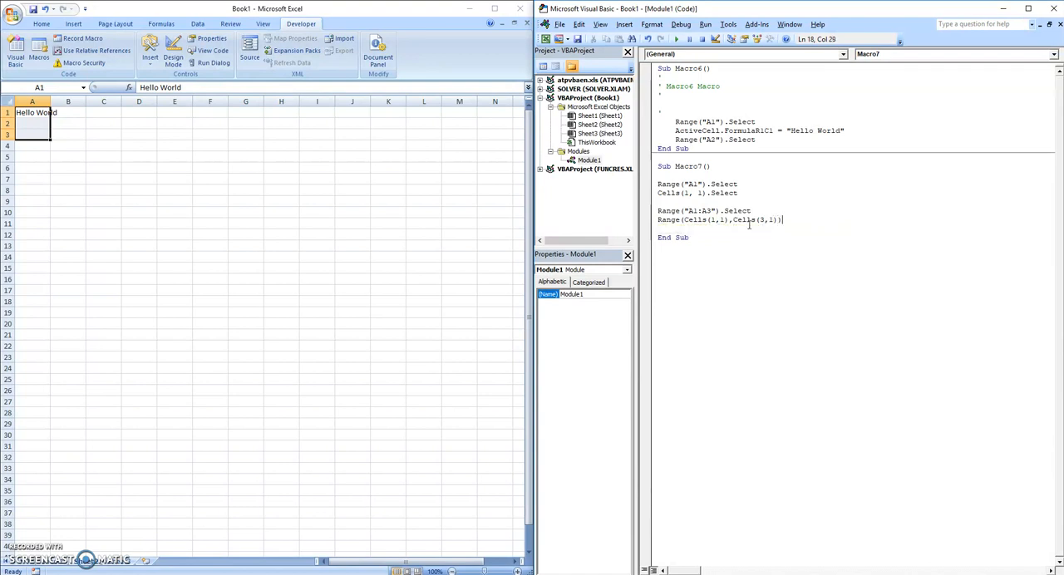
text(.Select)
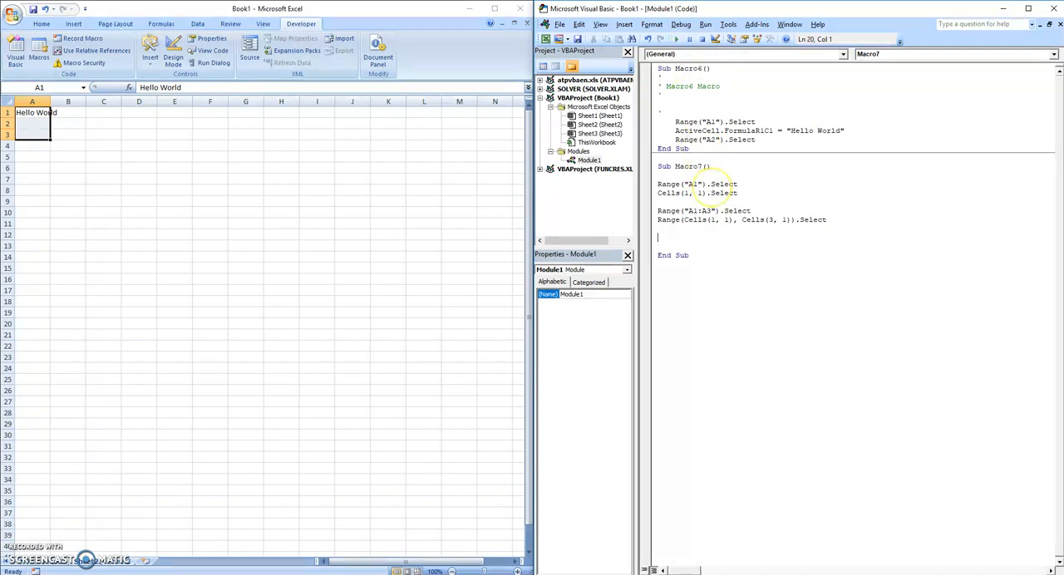
- Add Columns("A").Select, Columns(1).Select and Rows(1).Select lines to Macro7
text(Columns)
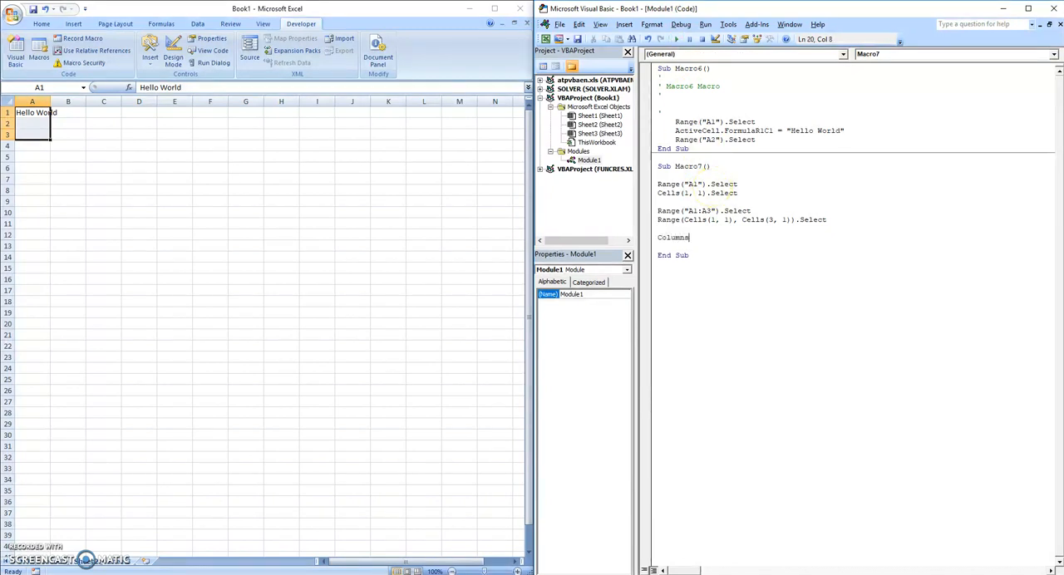
text(("A").Select)
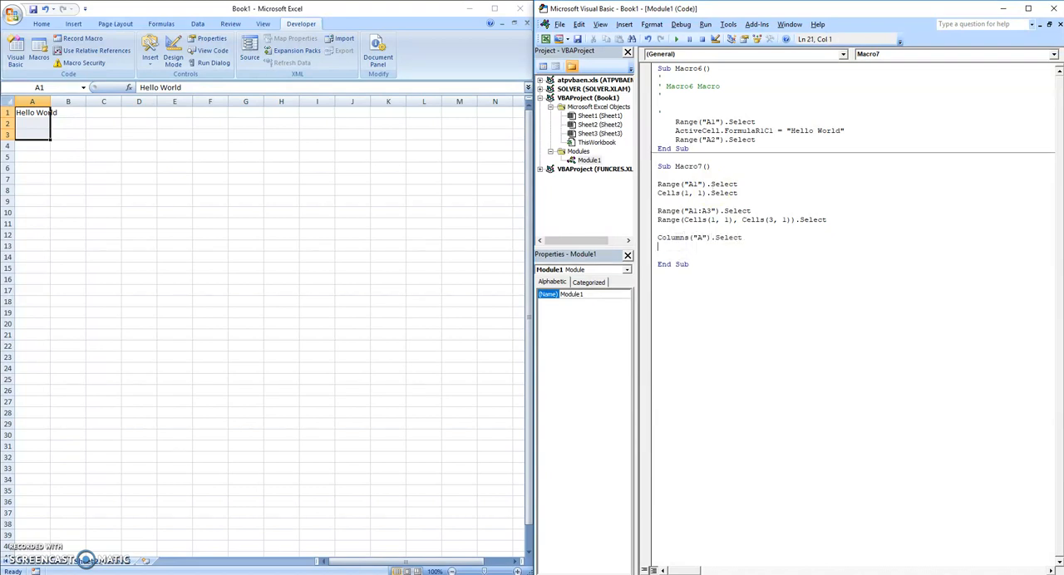
text(Column)
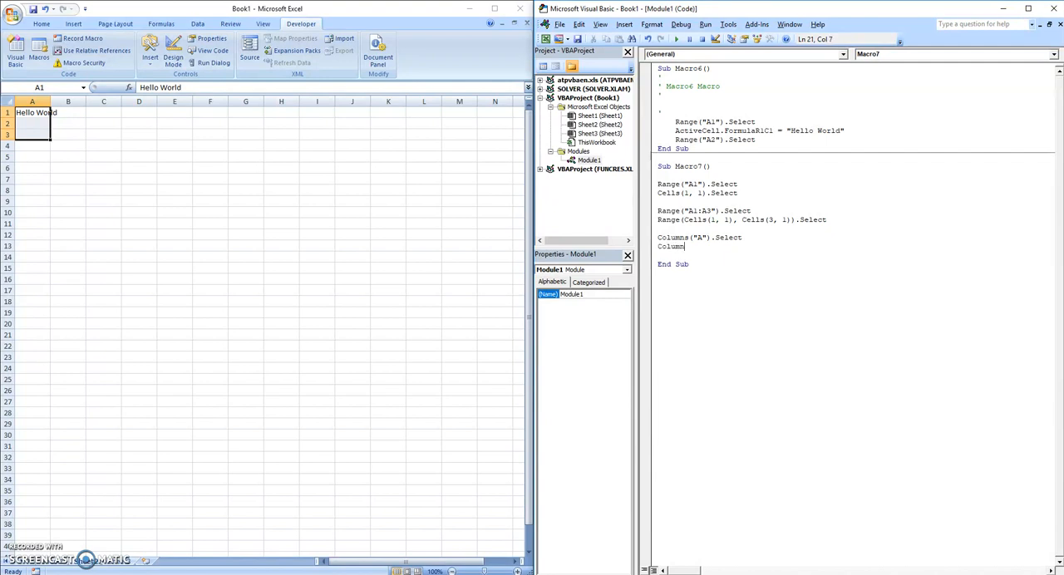
text(Columns(1).Select)
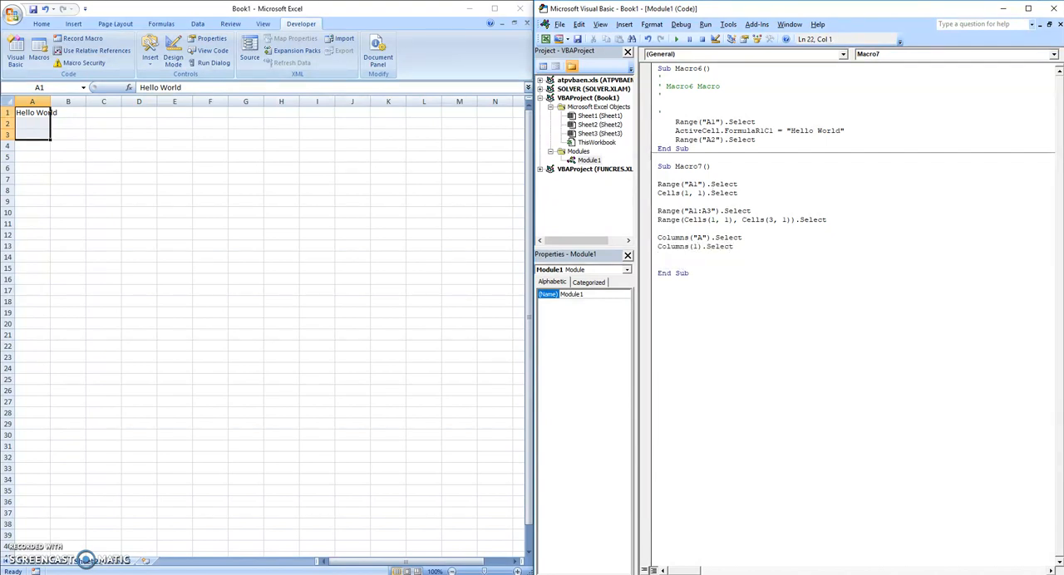
text(Rows ()
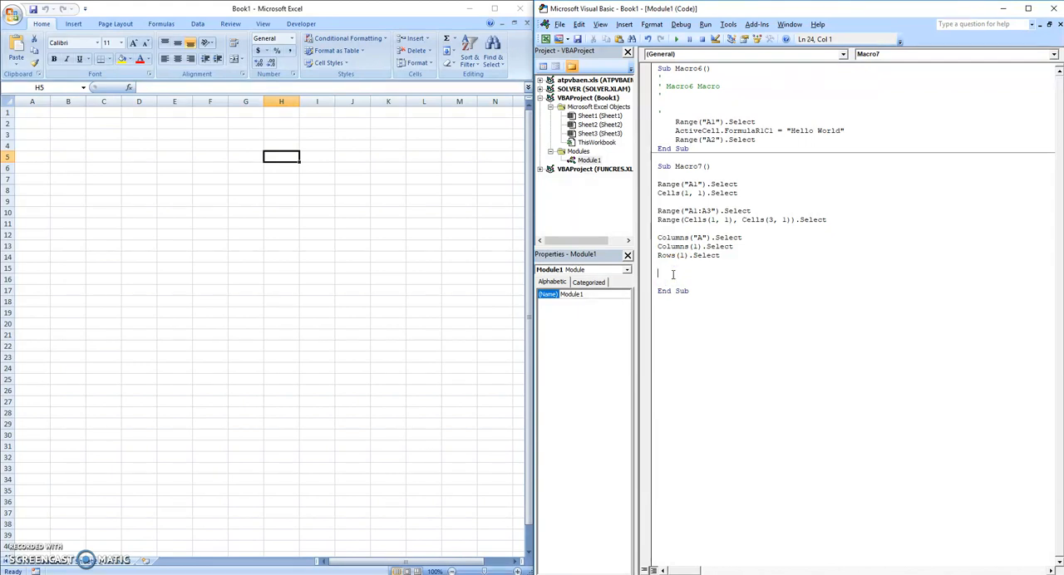
- Assign Cool to A1, 55 to A2, derived "Yep" and Cells values to B1/B2, and 1 across A5:B10
text(Range("A1") = "Cool)
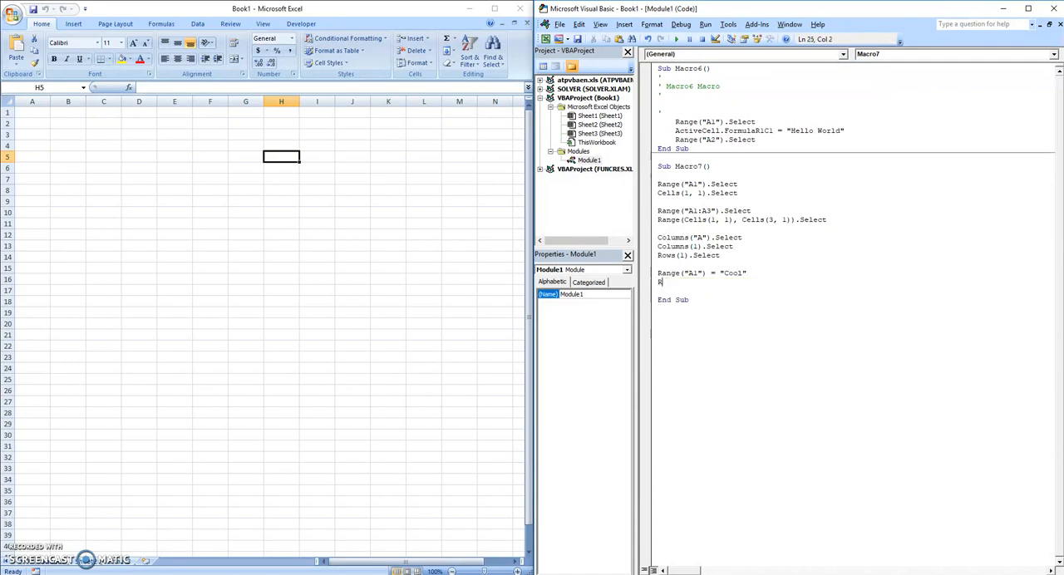
text(ange("A2") = 55)
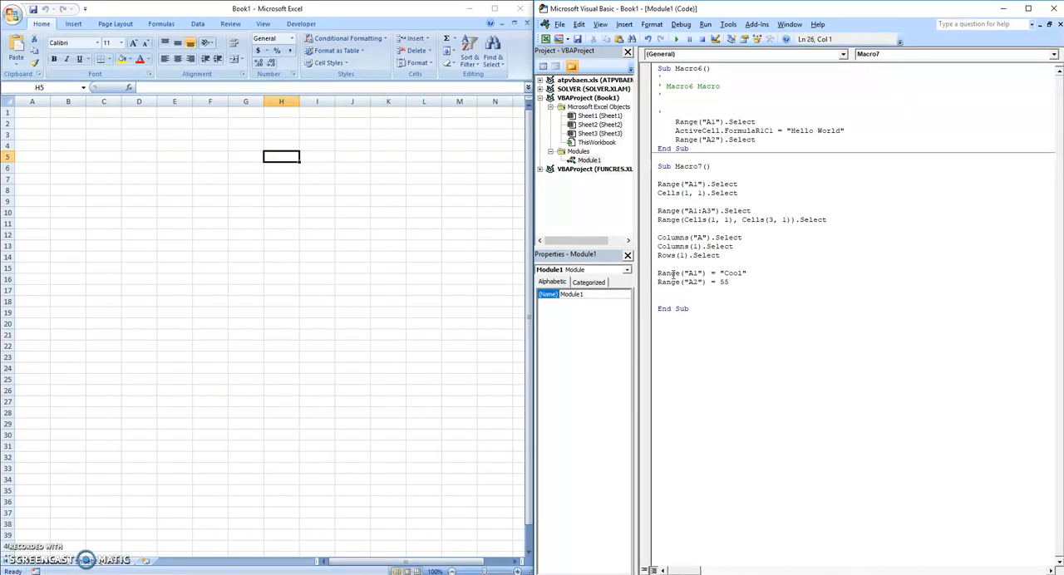
text(Cells ()
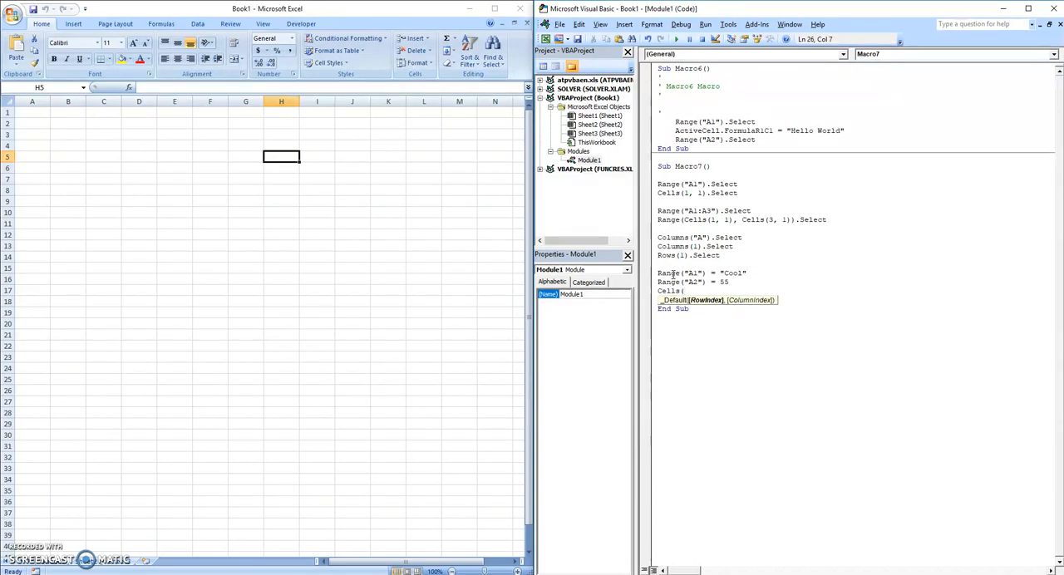
text(1,2) = Cells(1,1) +)
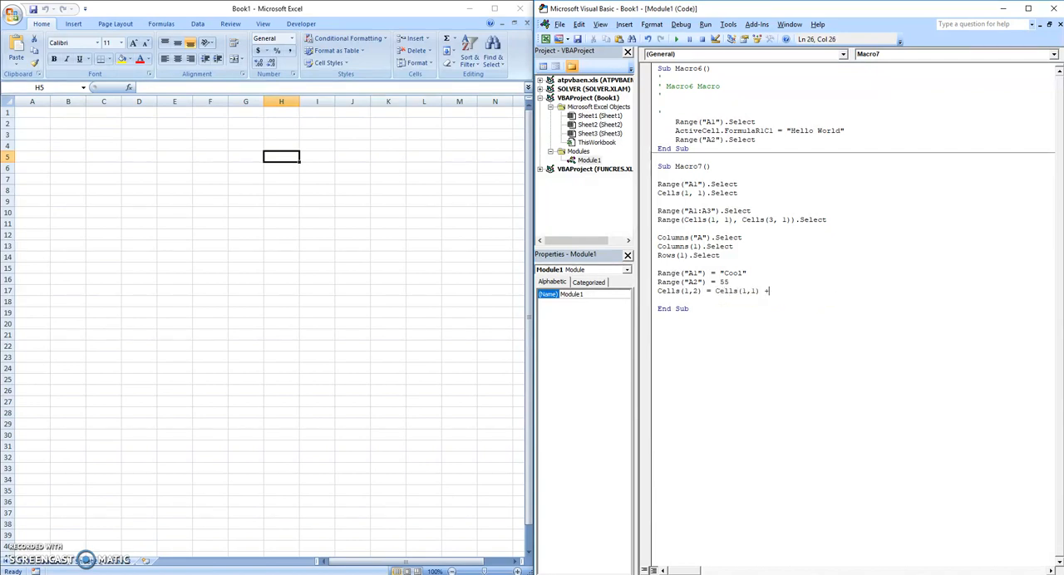
text("Yep")
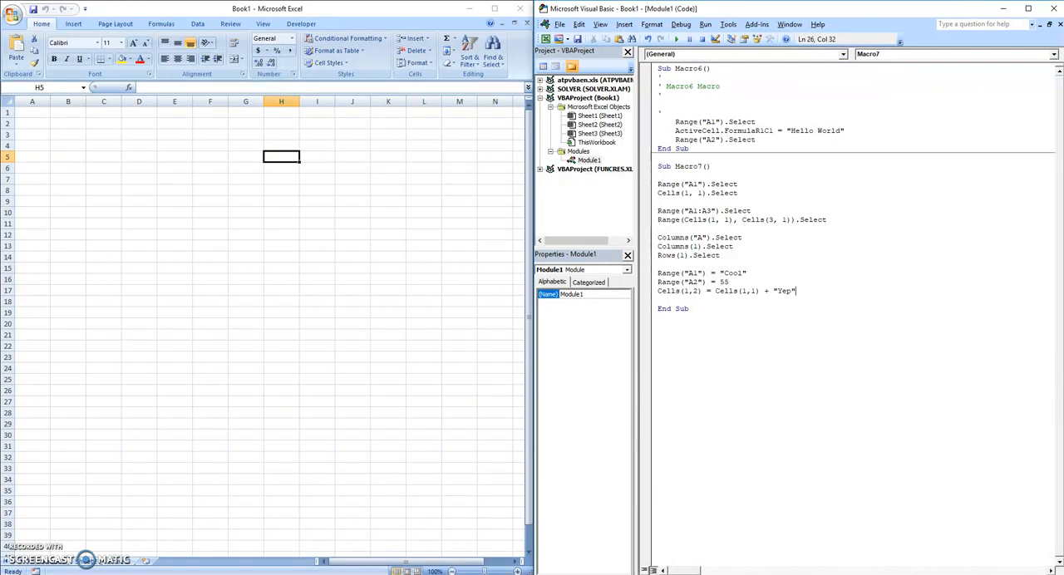
text(Cells(2,2) =)
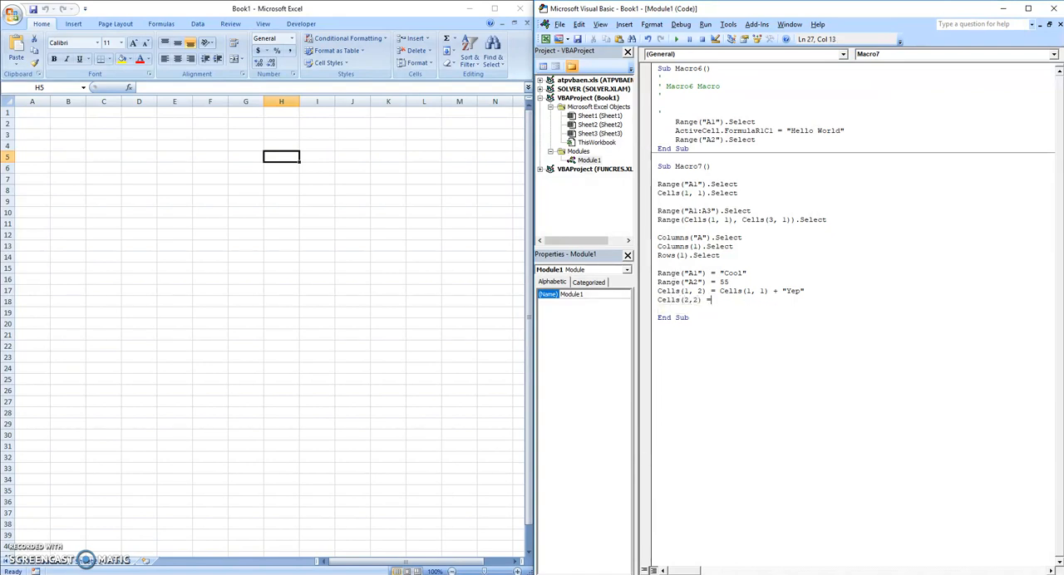
text(Cells()
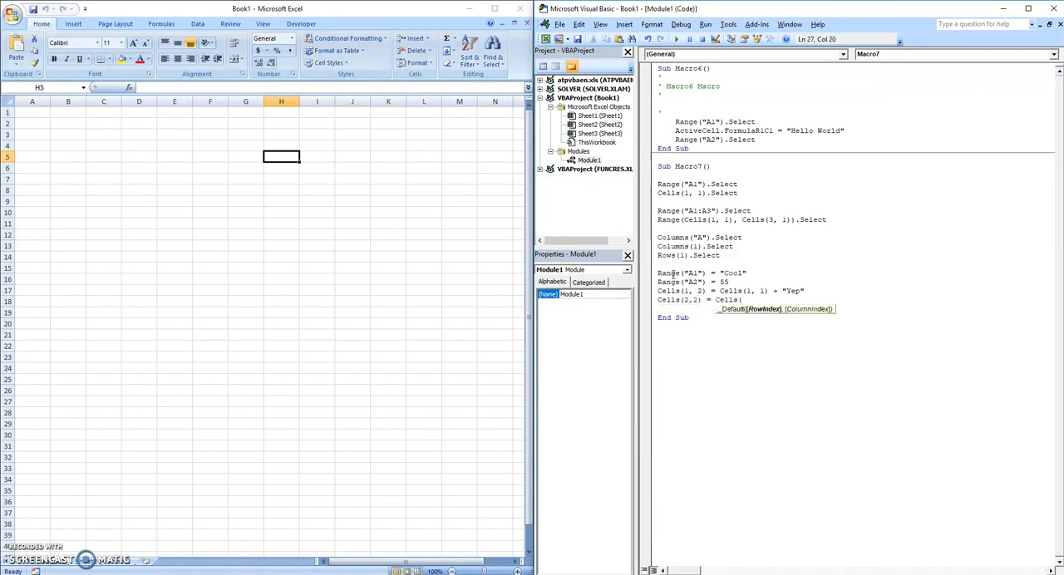
text(2, 1) + 2)
text(Range("A5:B10") = 1)
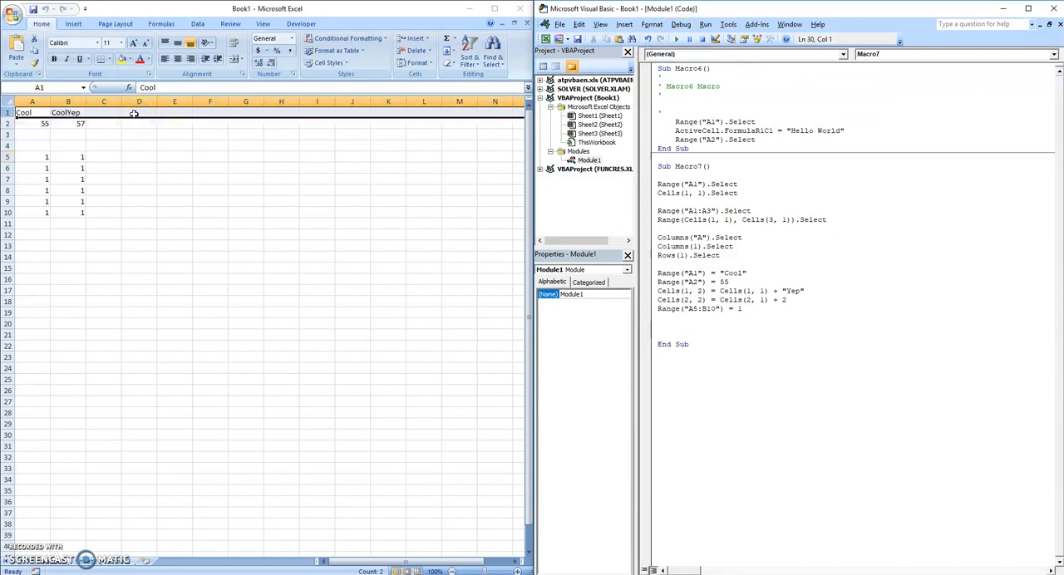
click(685, 324)
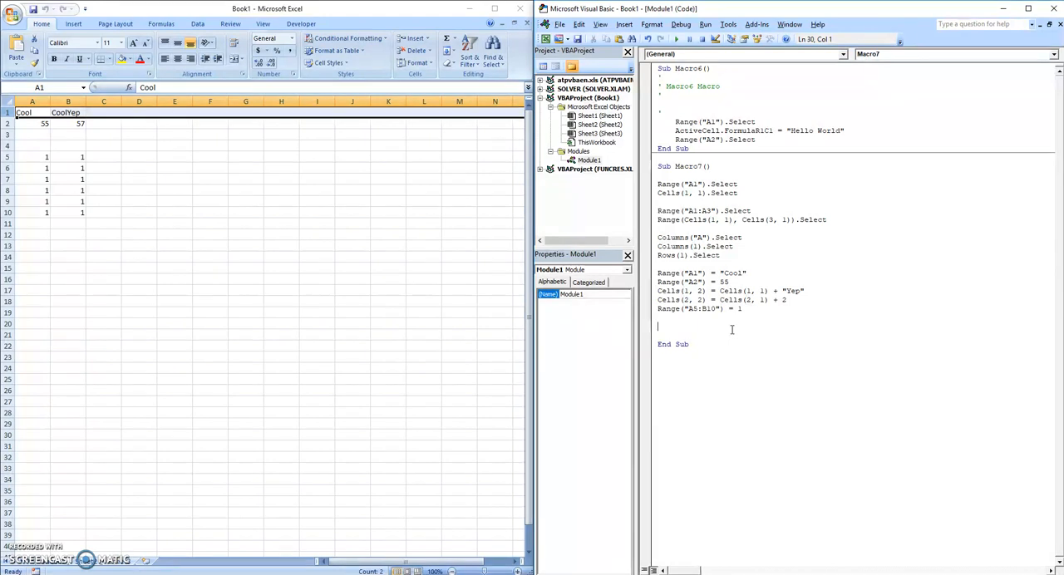
- Set one cell's font size to 14 and another's font name to Times New Roman via Cells().Font
text(Cells(1,1)
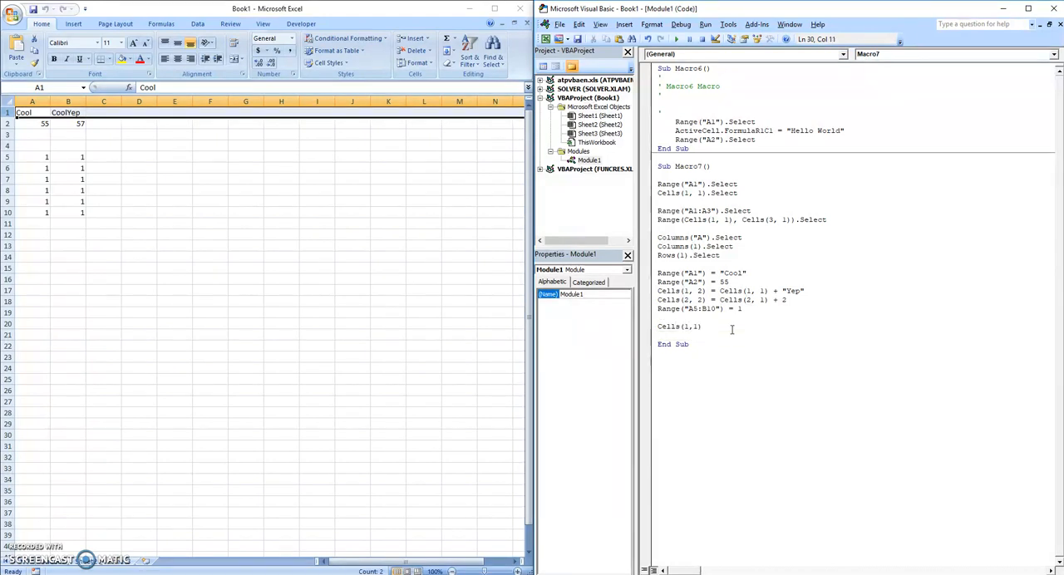
text(.Font.Size)
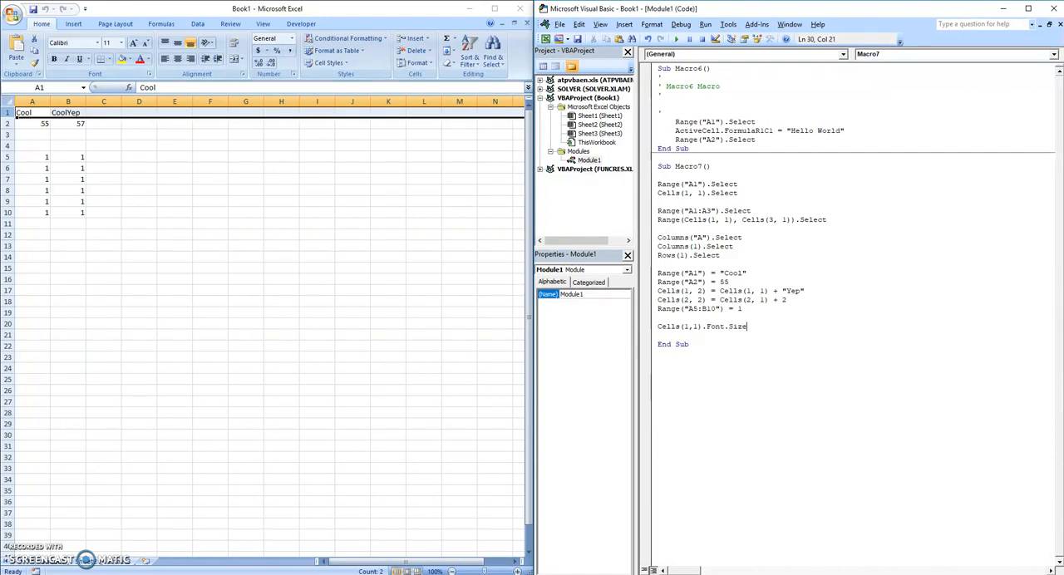
text(=)
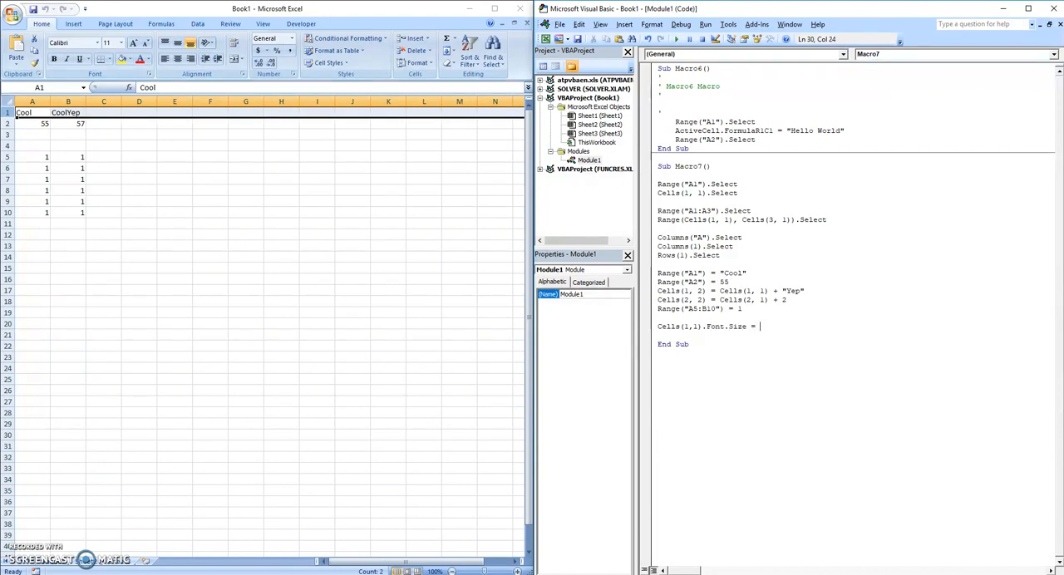
text(14)
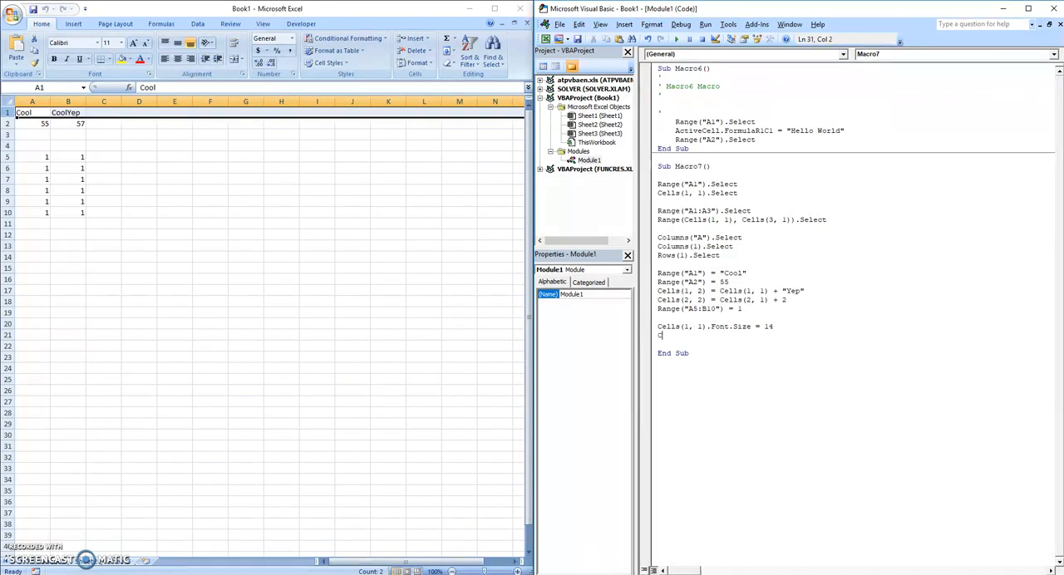
text(Cells(1,2)
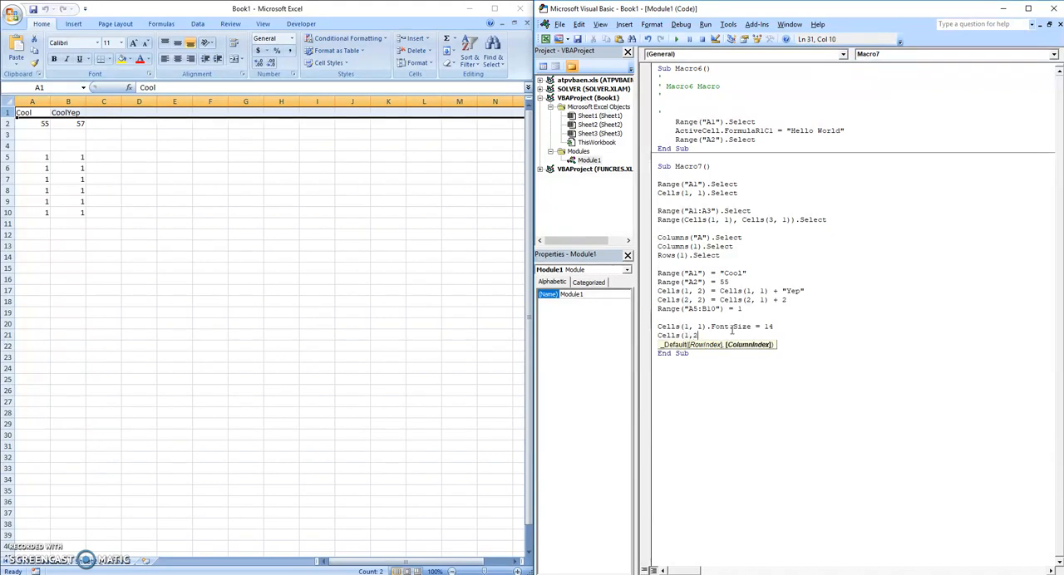
text(.Font.Name)
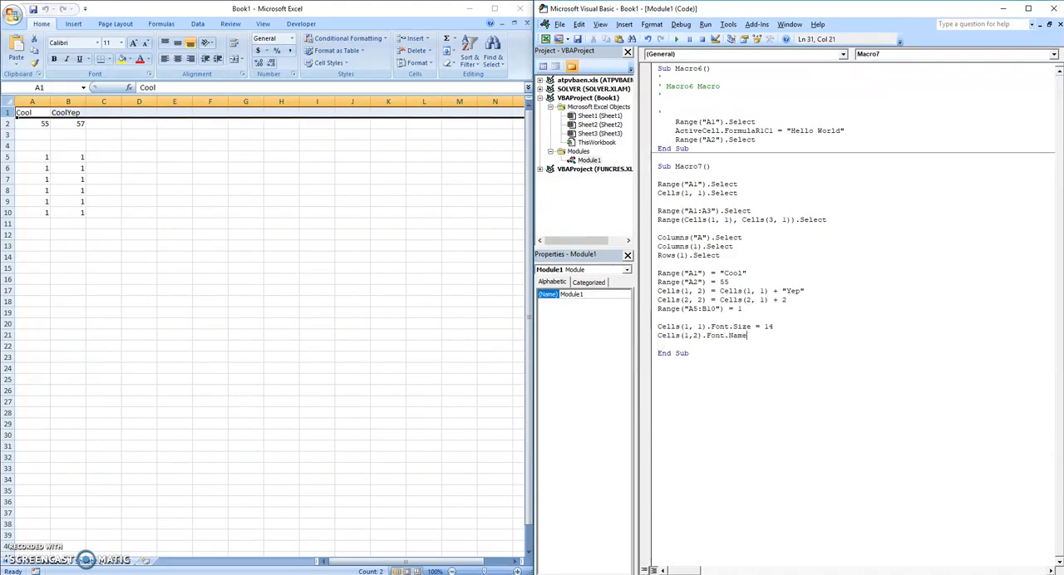
text(= "Times New)
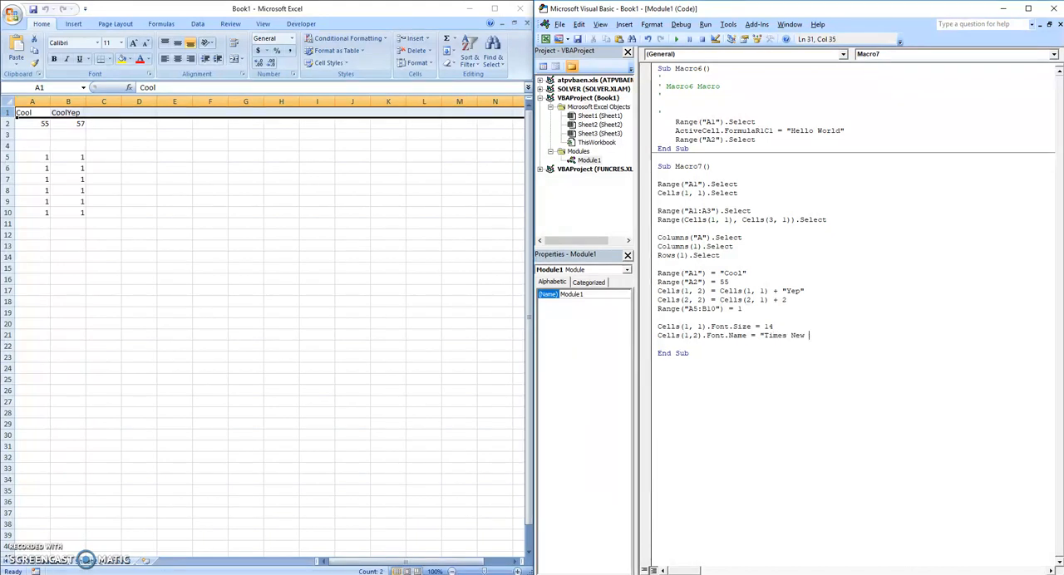
text(Roman")
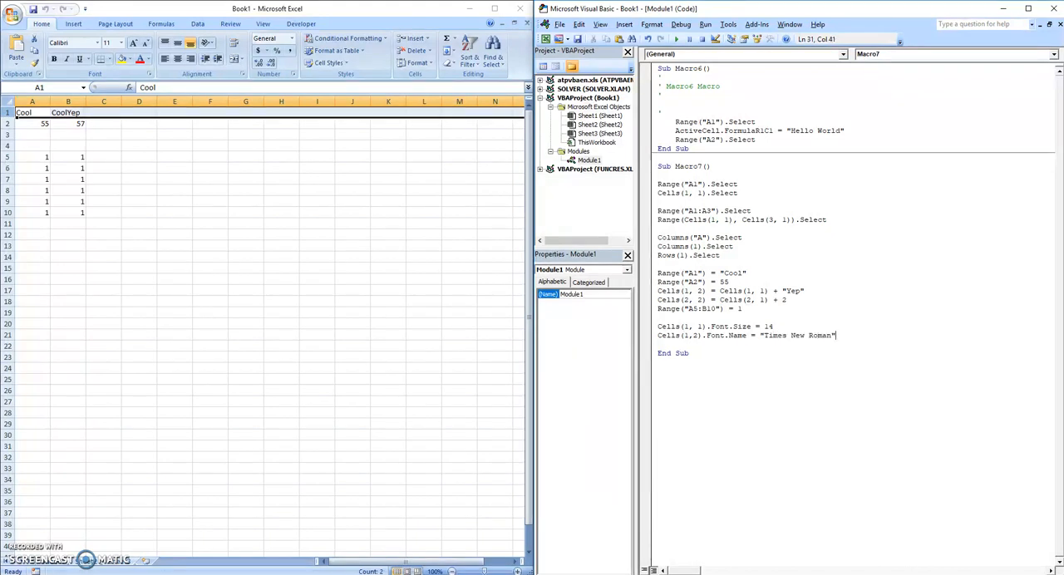
- Make one cell's font bold and Cells(6, ...) italic with Font.Bold = True and .Italic = True
text(Cells(5,)
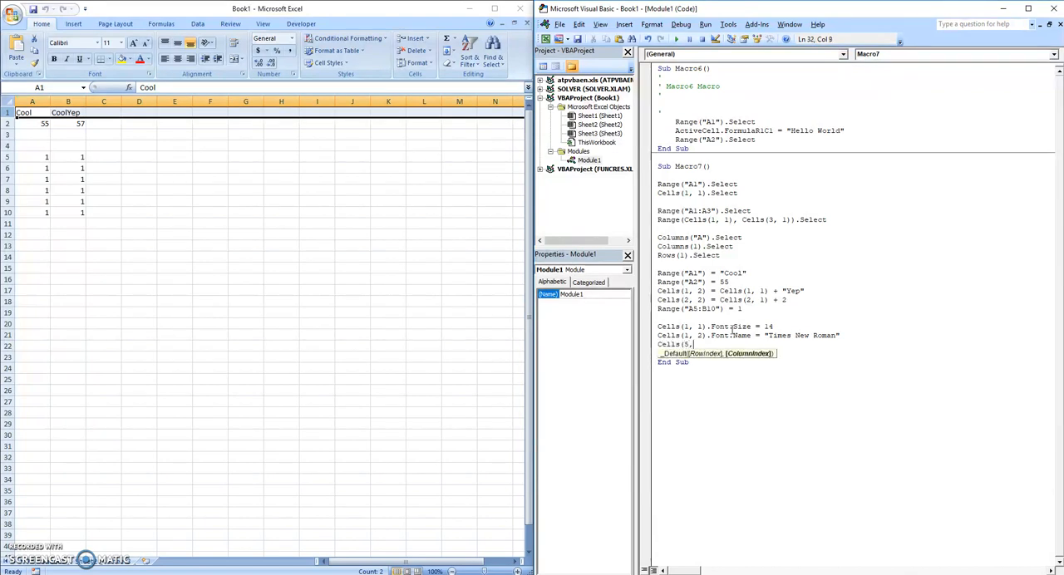
text(.Font.)
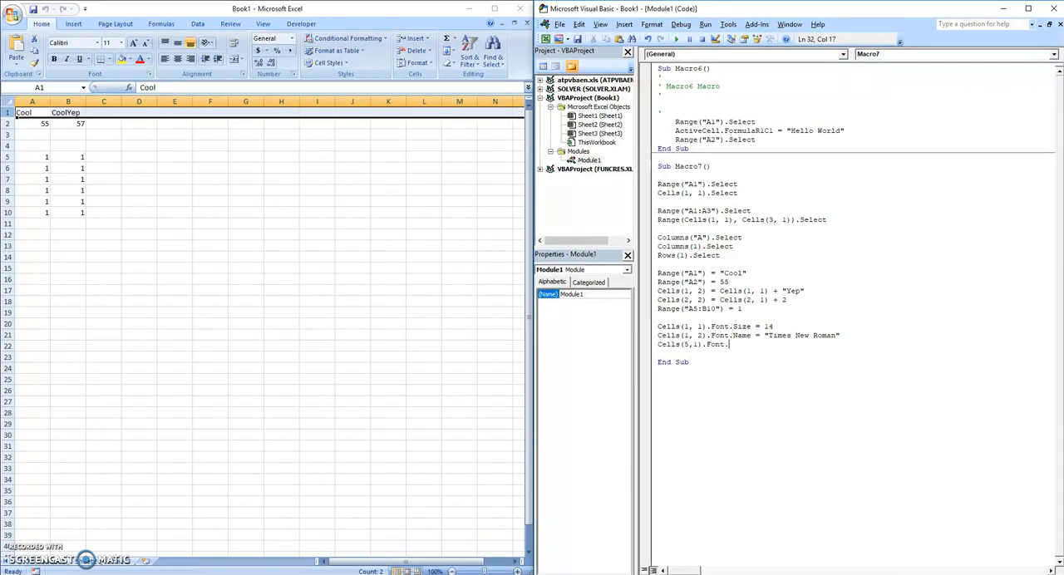
text(Bold =)
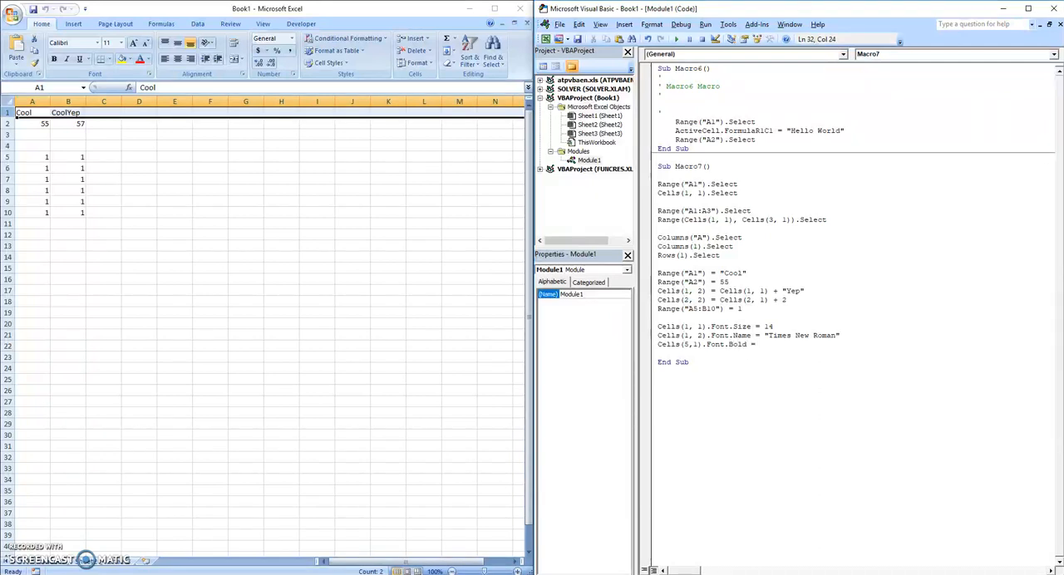
text(True)
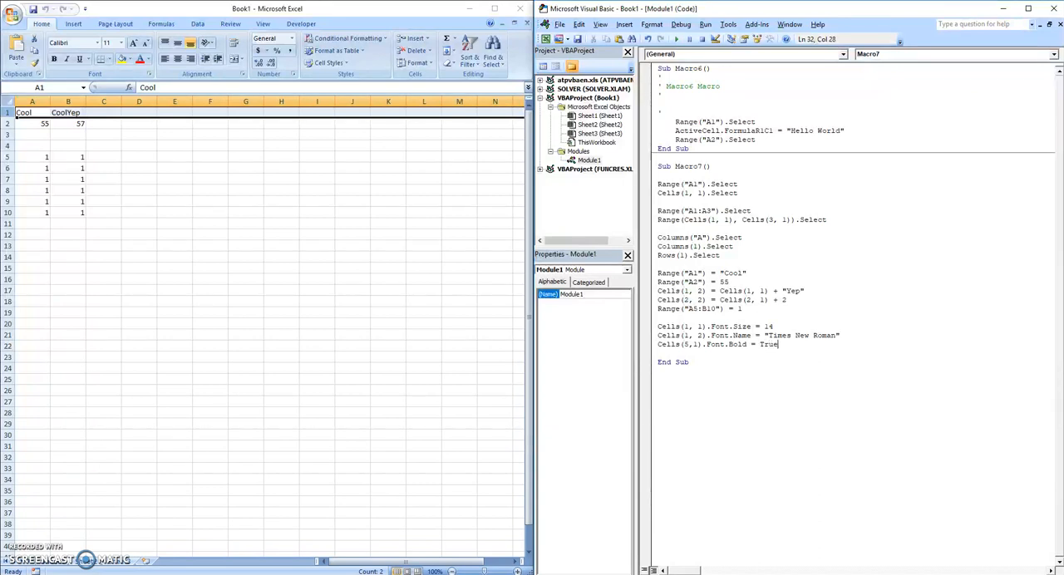
text(Cells(6,1).Font)
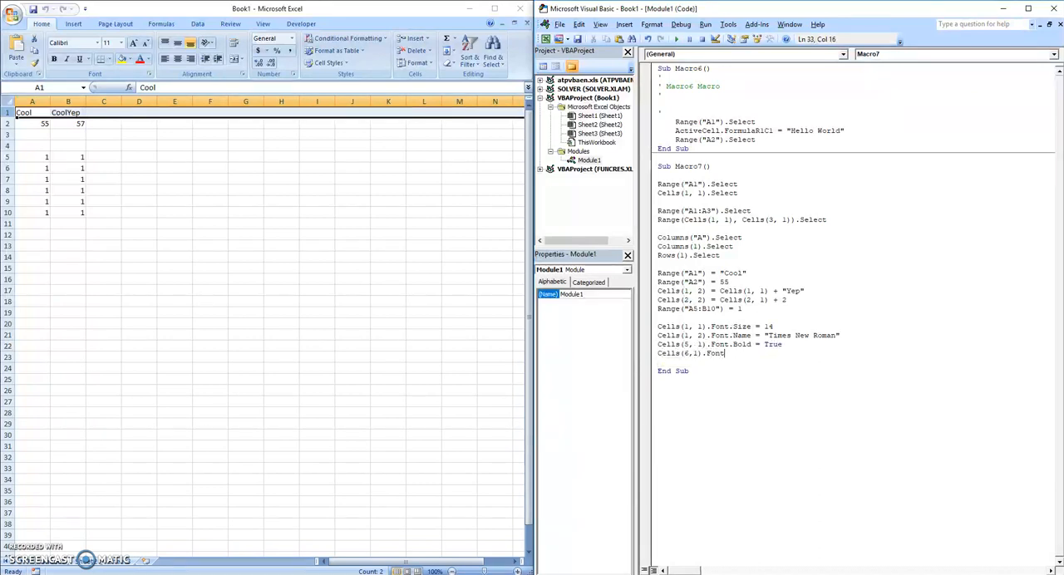
text(.Italic = True)
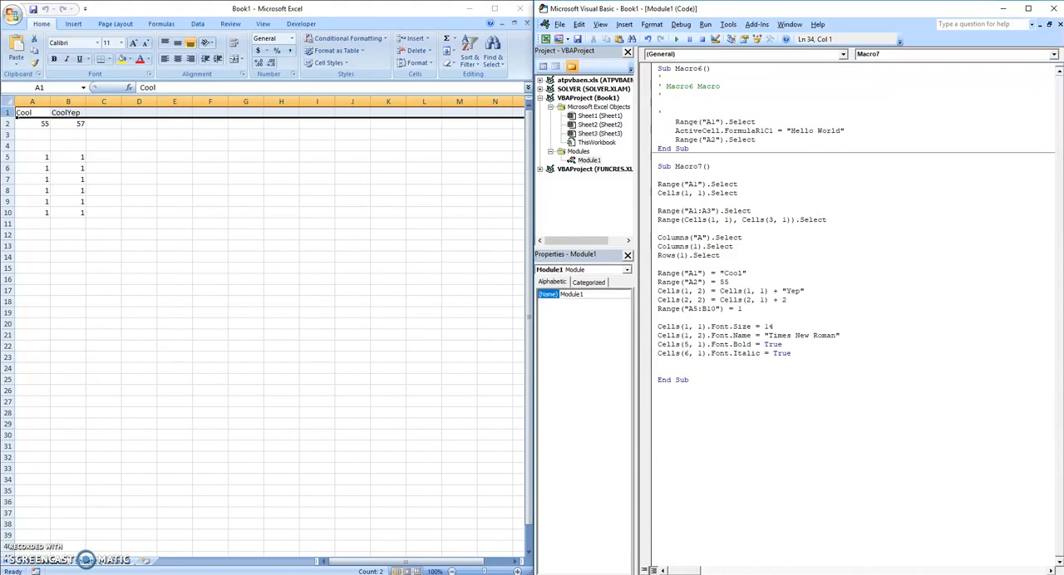
- Add a Columns(6).Hidden = True line to Macro7 to hide column 6
text(R)
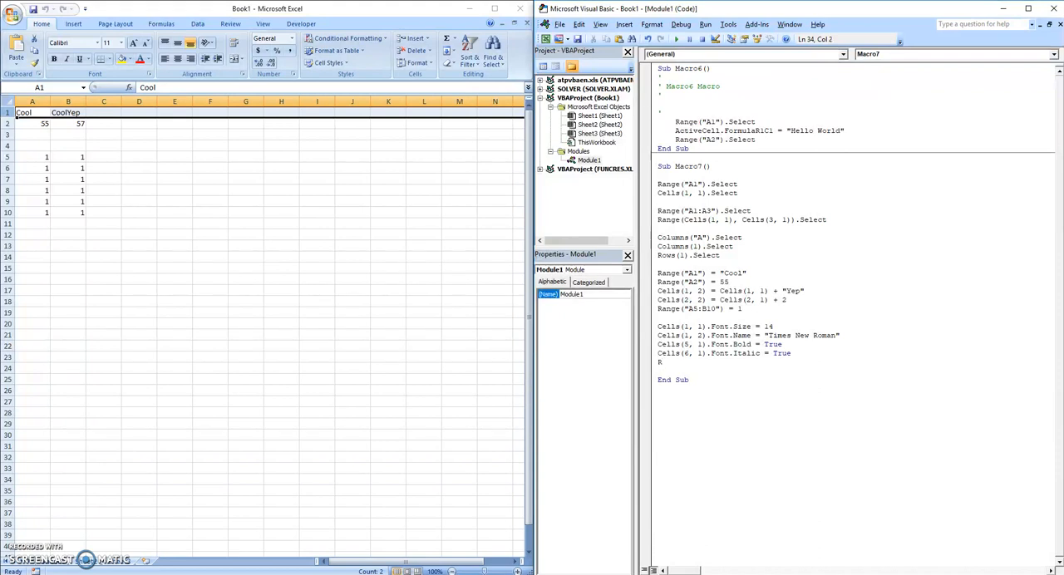
text(Columns)
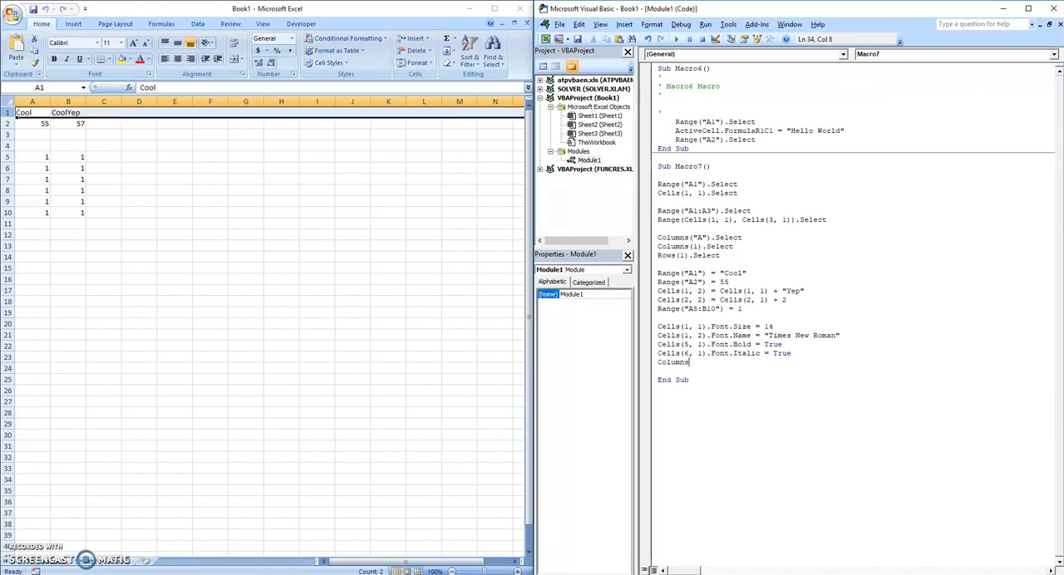
text((8)
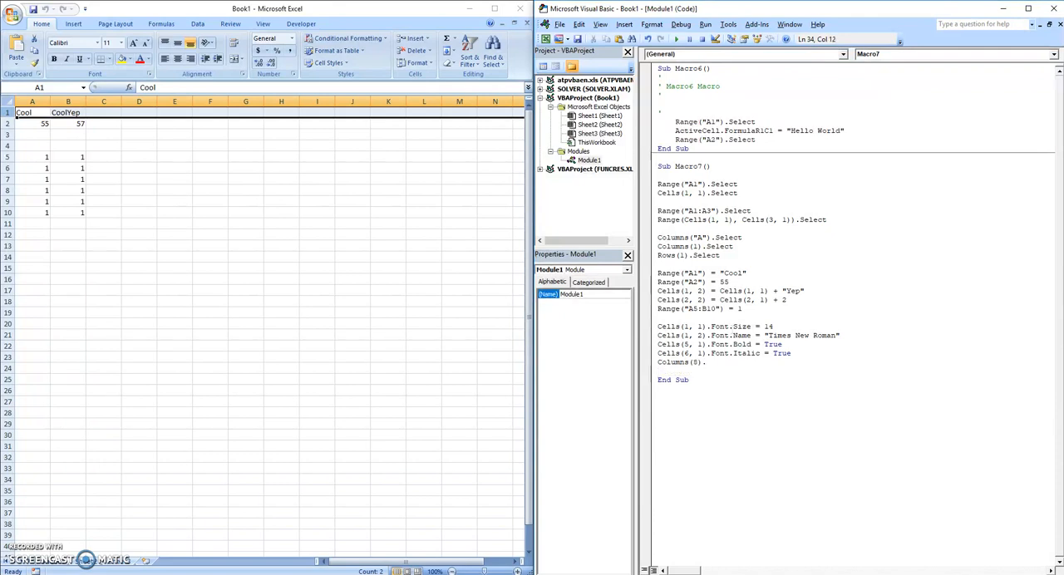
text(.Hidden)
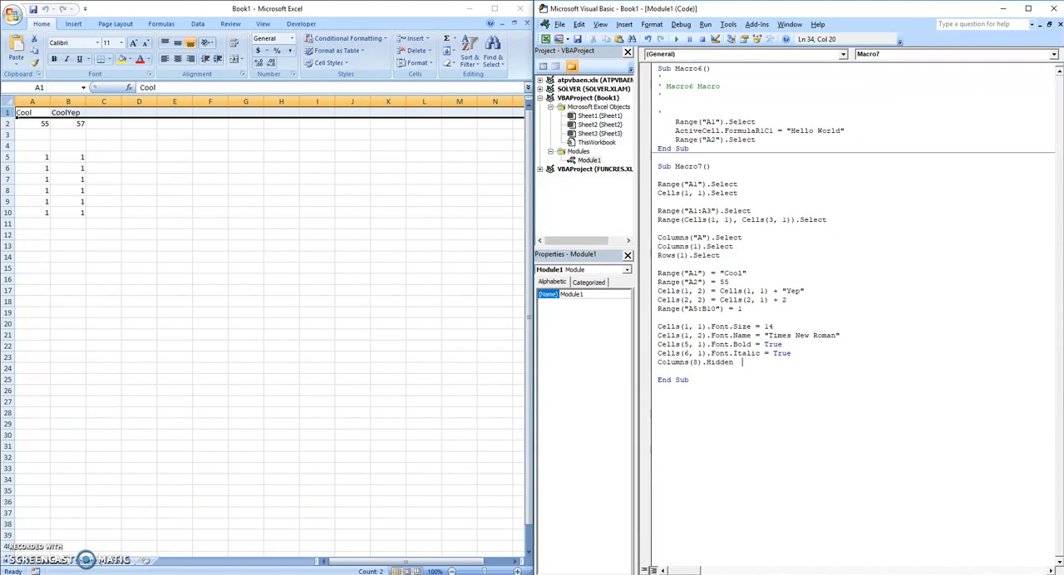
text(= True)
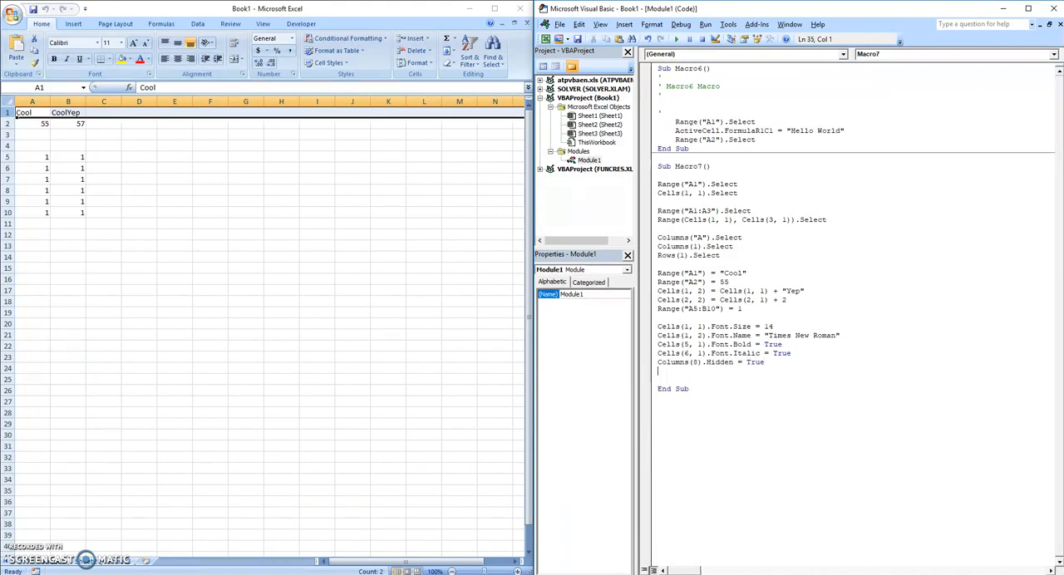
- Add Cells(7,1).IndentLevel = 4 to indent cell A7 to level 4
text(Cells()
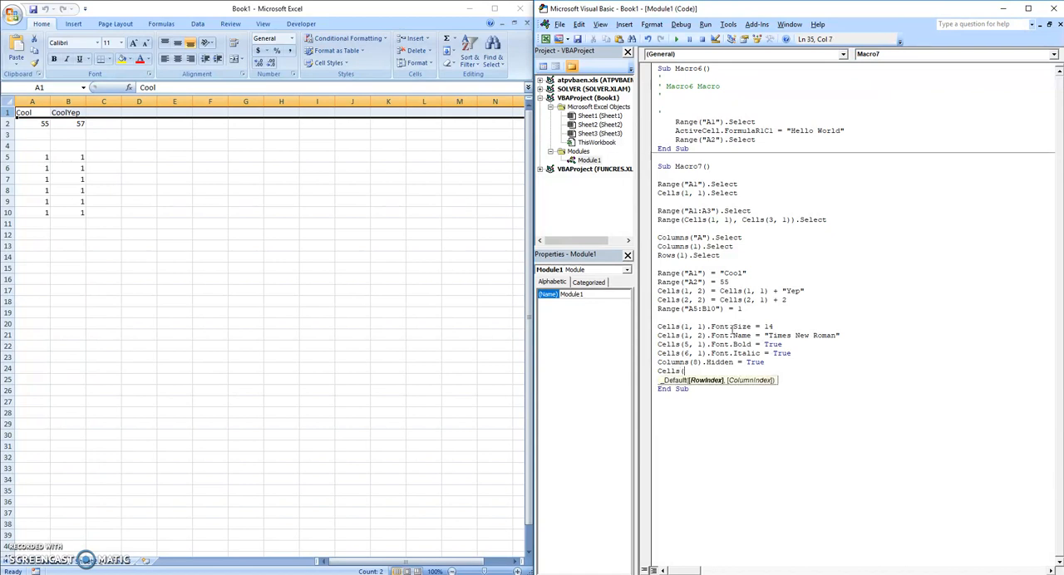
text((7,1))
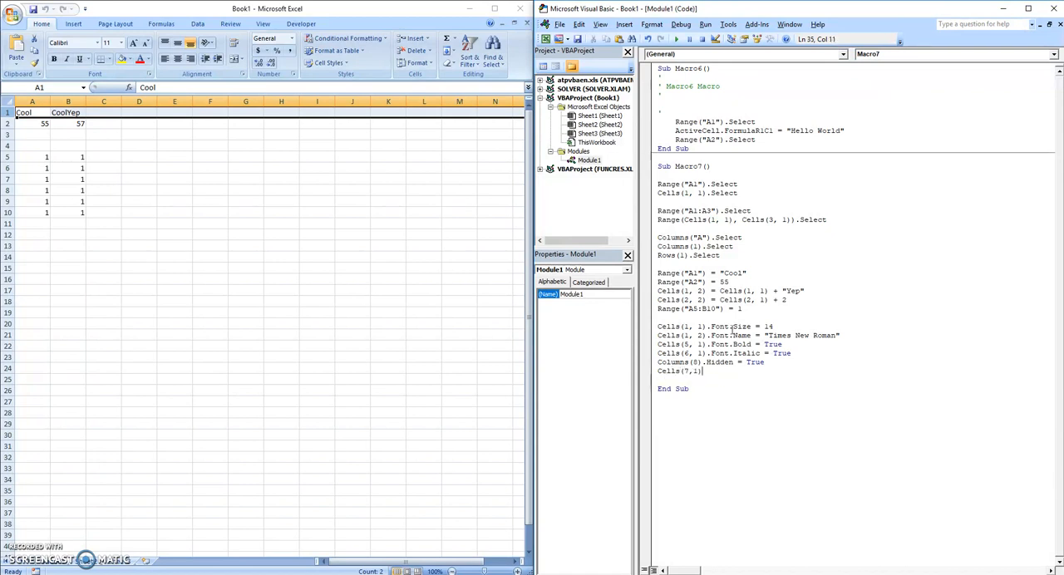
text(Is)
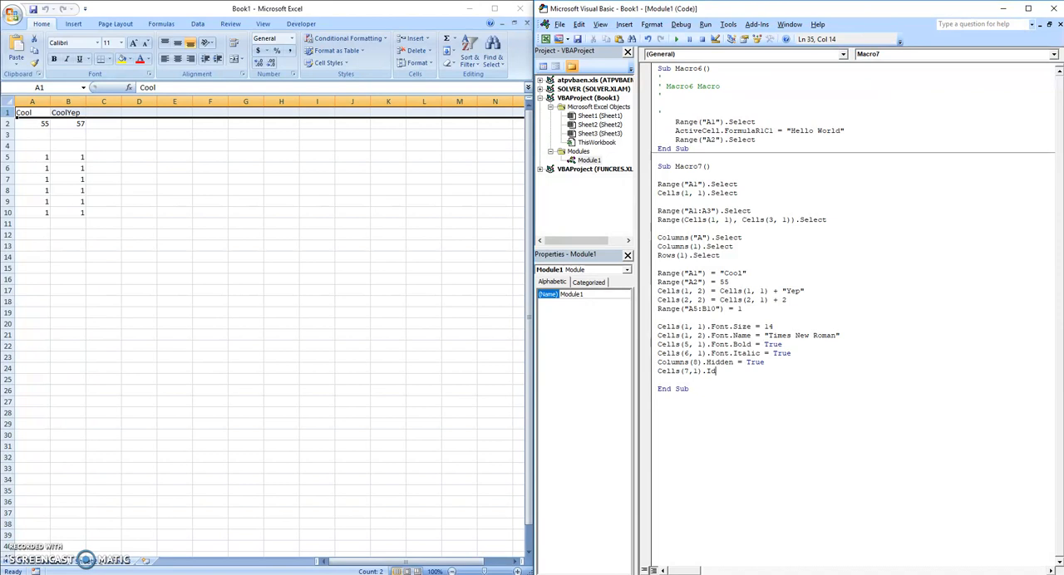
text(ndentLevel = 4)
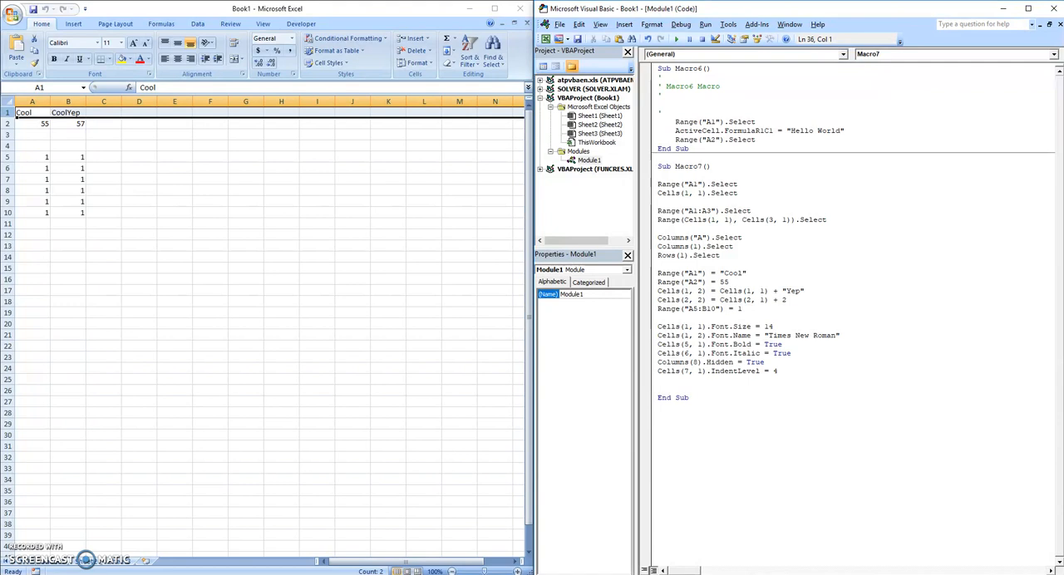
- Add Cells(8,1).Interior.ColorIndex = 4 to fill cell A8 with colour index 4
text(Cells(8,1).)
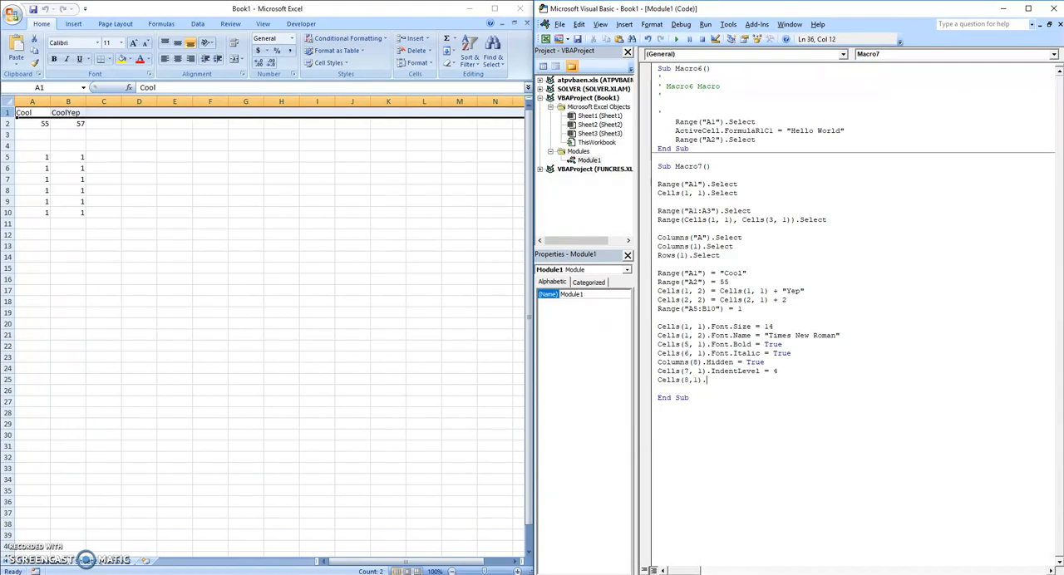
text(Interior.)
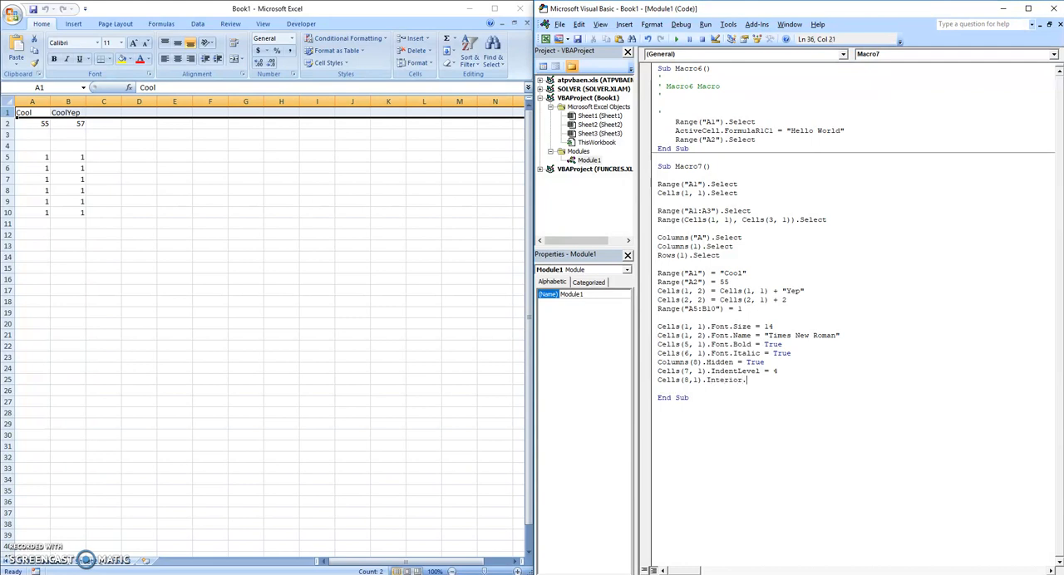
text(ColorIndex)
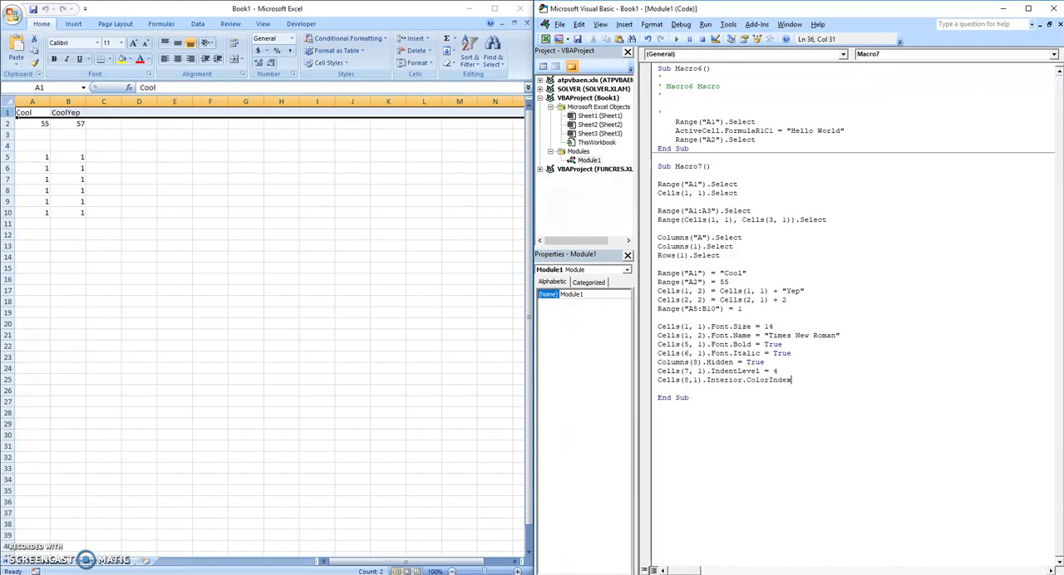
text(= 4)
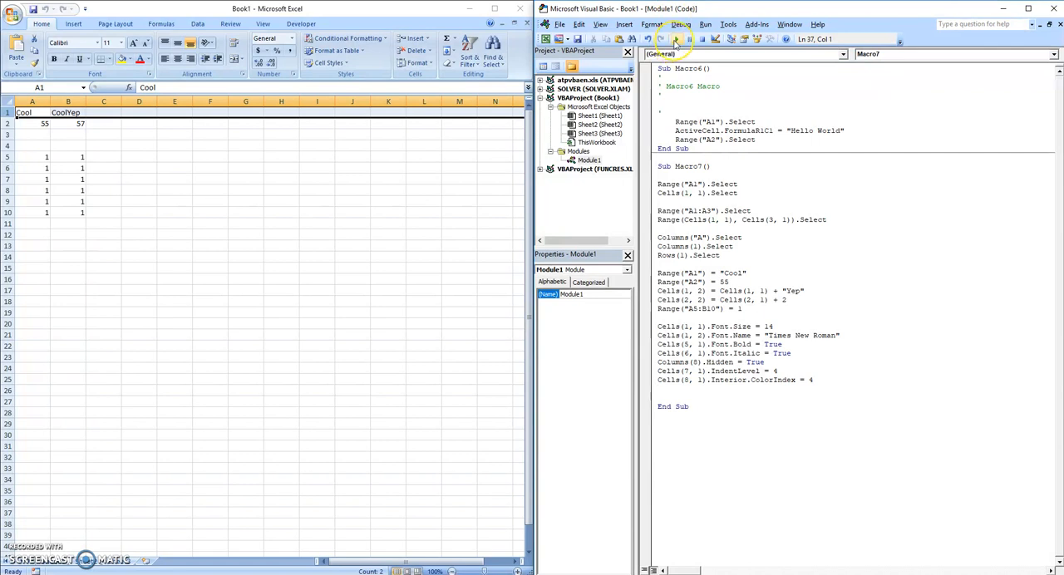
- Run Macro7 to apply the formatting, then return to the code window
click(675, 38)
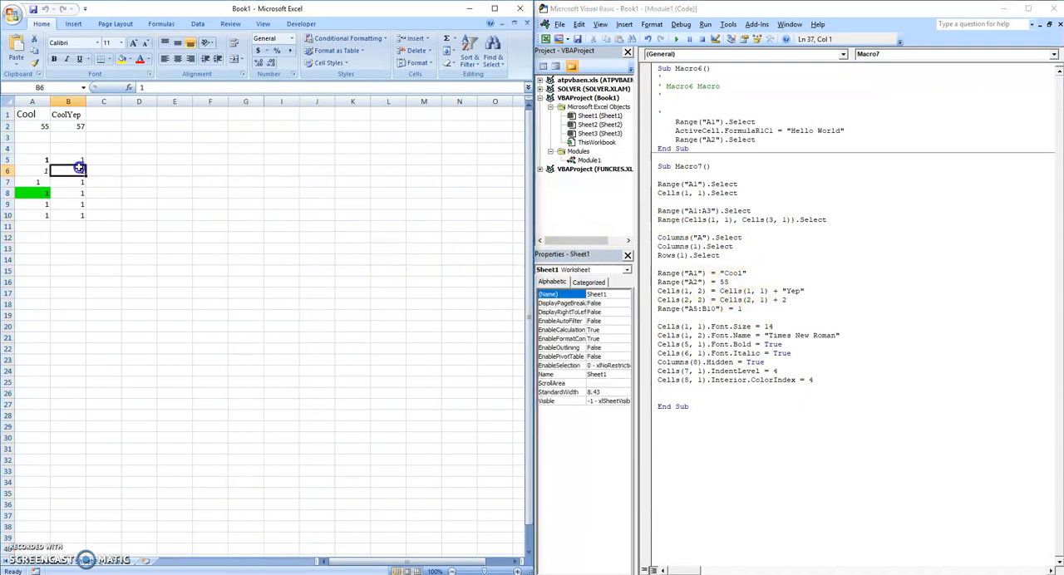
click(600, 123)
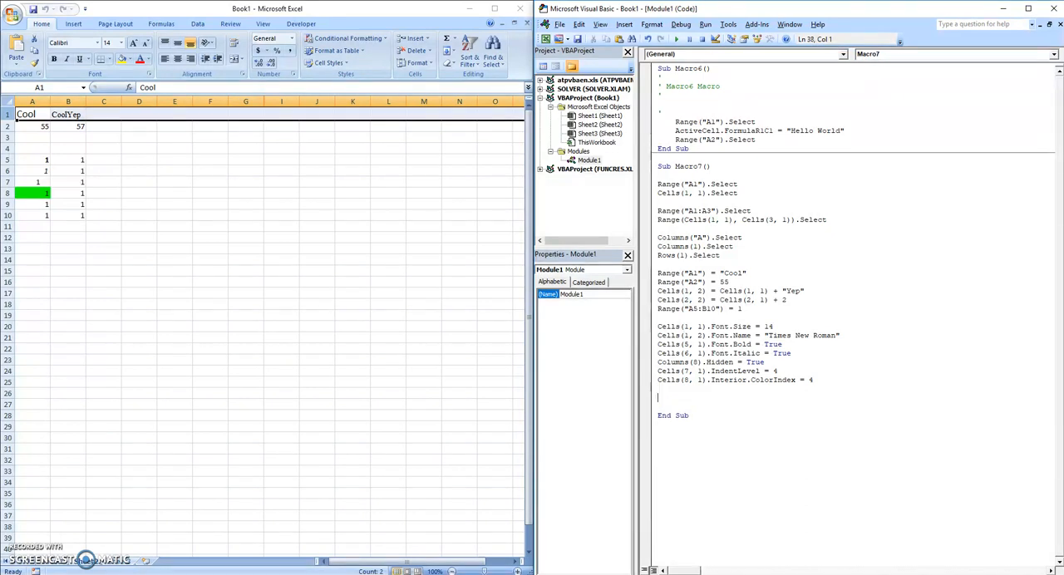
- Add Sheets("Sheet2").Cells(4, 4) = 15 to Macro7 and run it
text(Sheets()
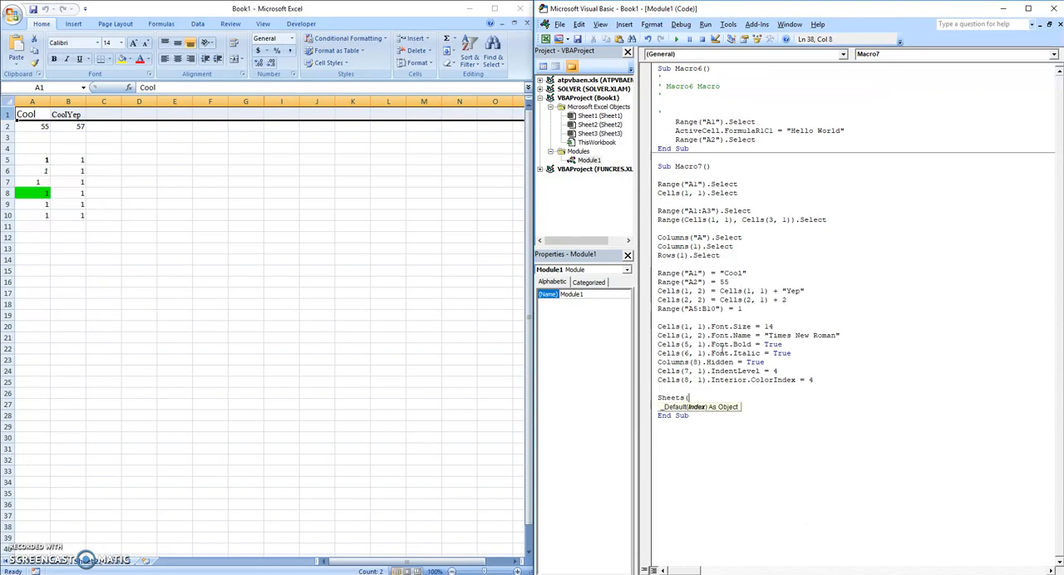
text("Sheet2)
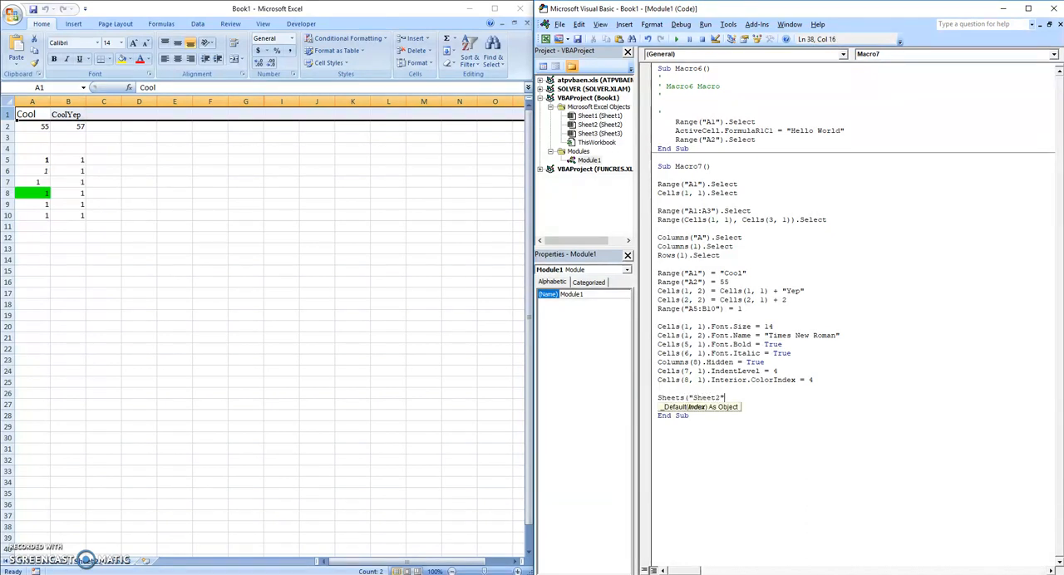
text(.)
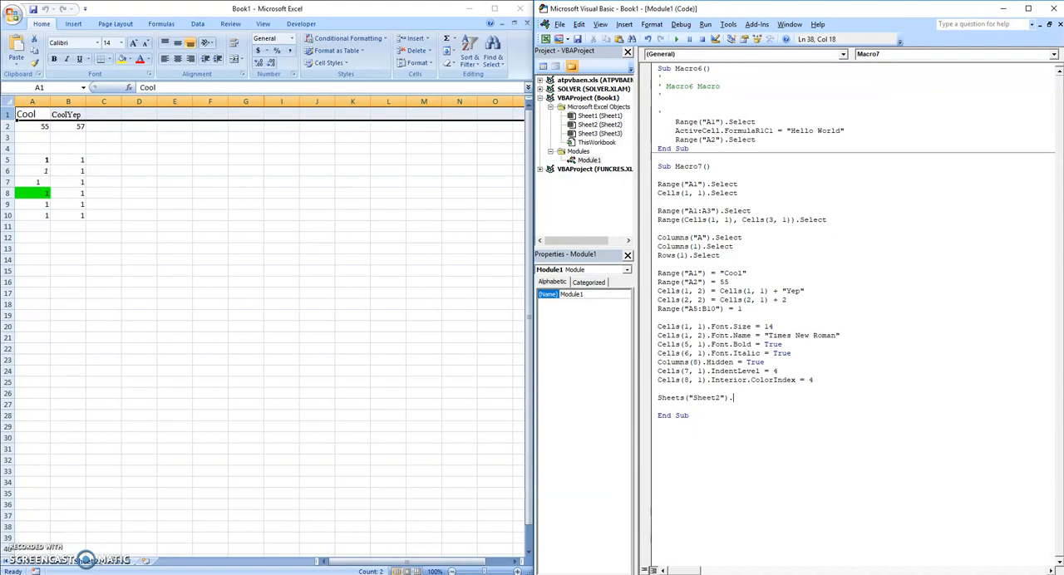
text(.Cells)
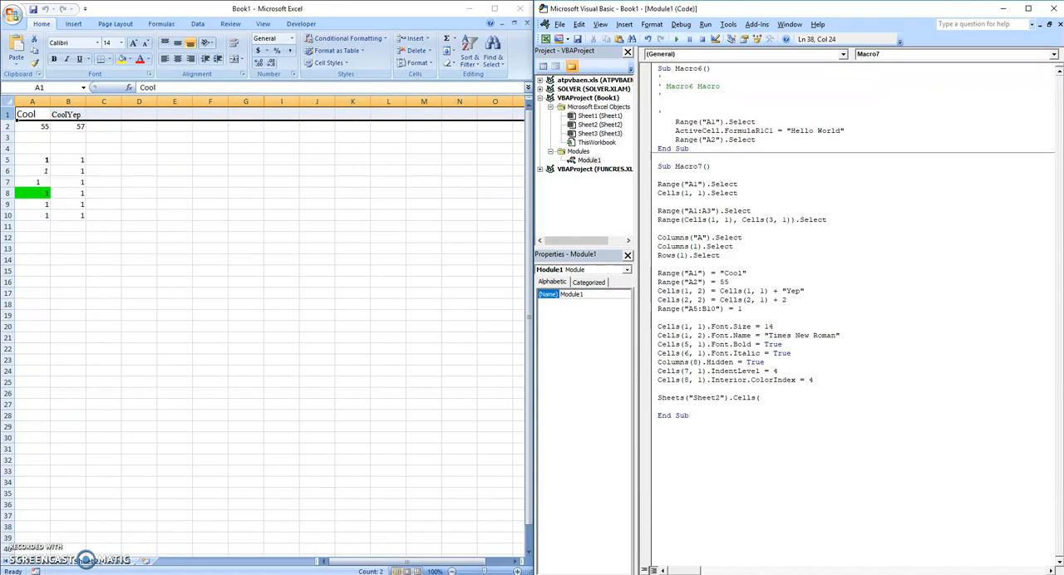
text((4,4) =)
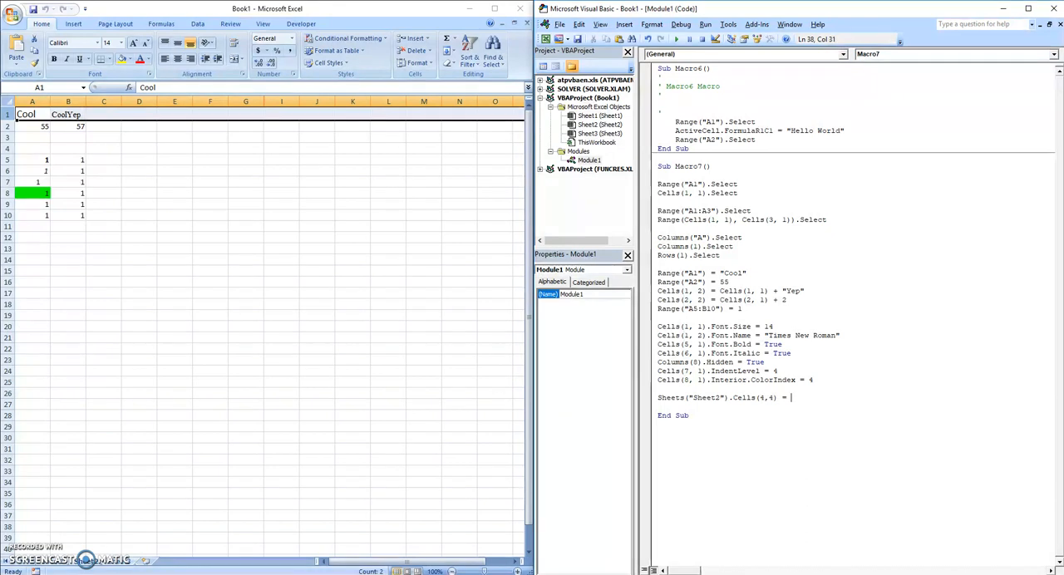
text(15)
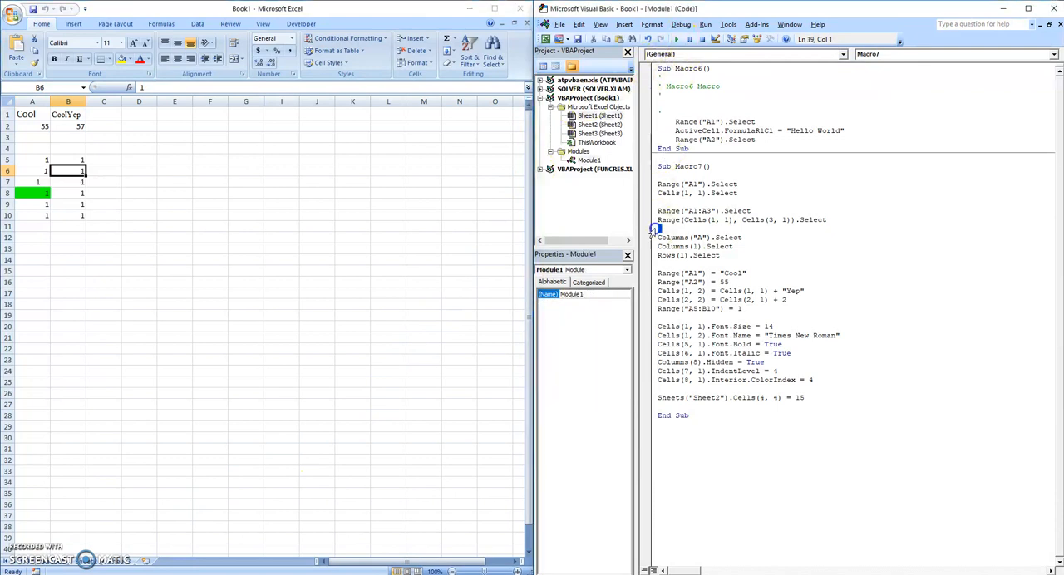
click(678, 38)
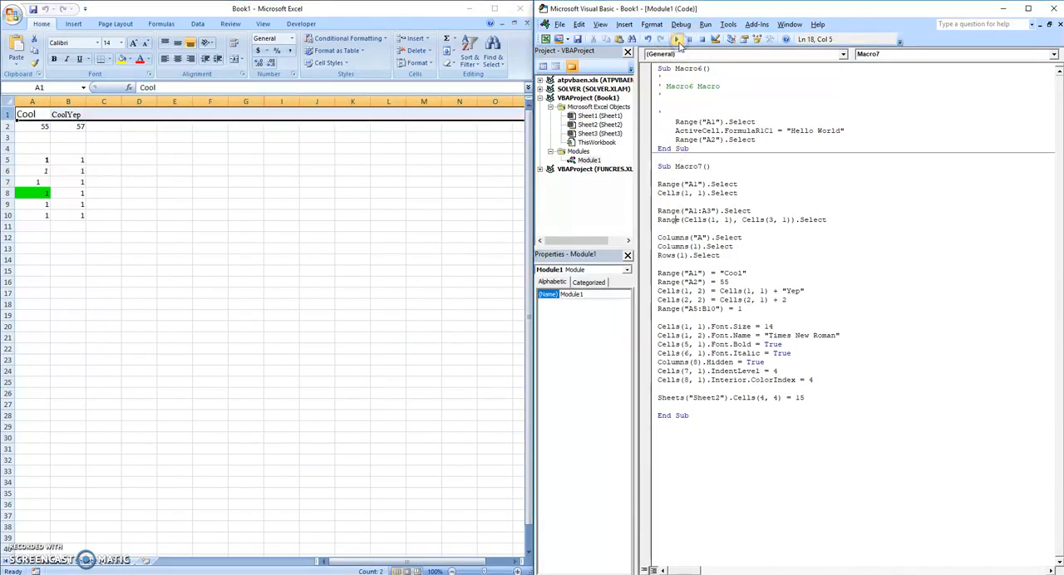